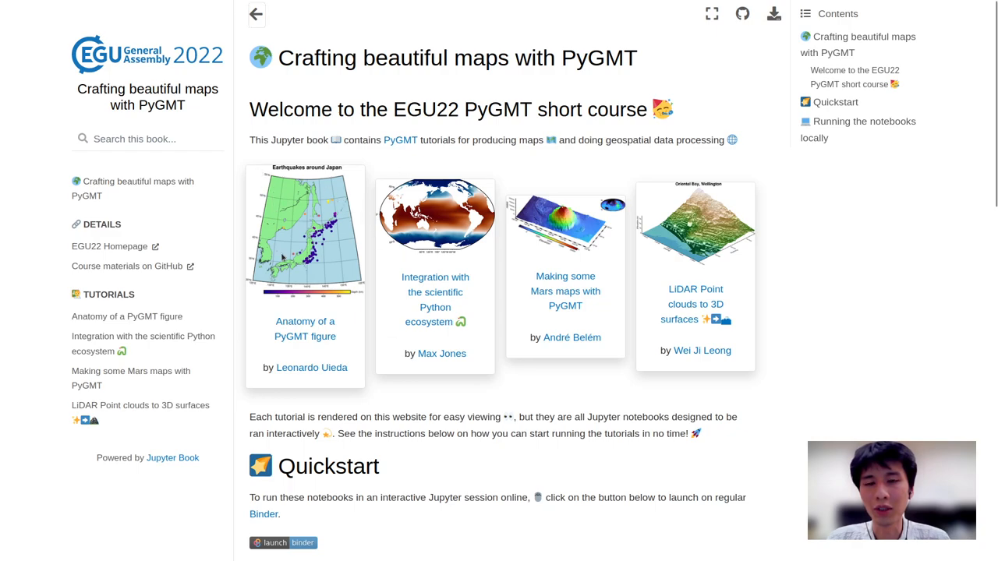
mouse_move(305, 279)
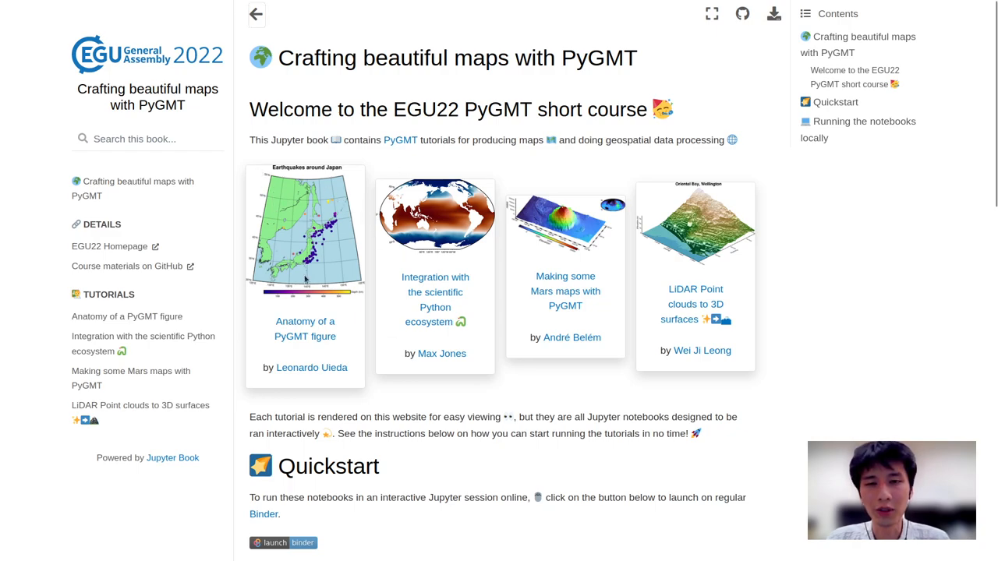
mouse_move(479, 392)
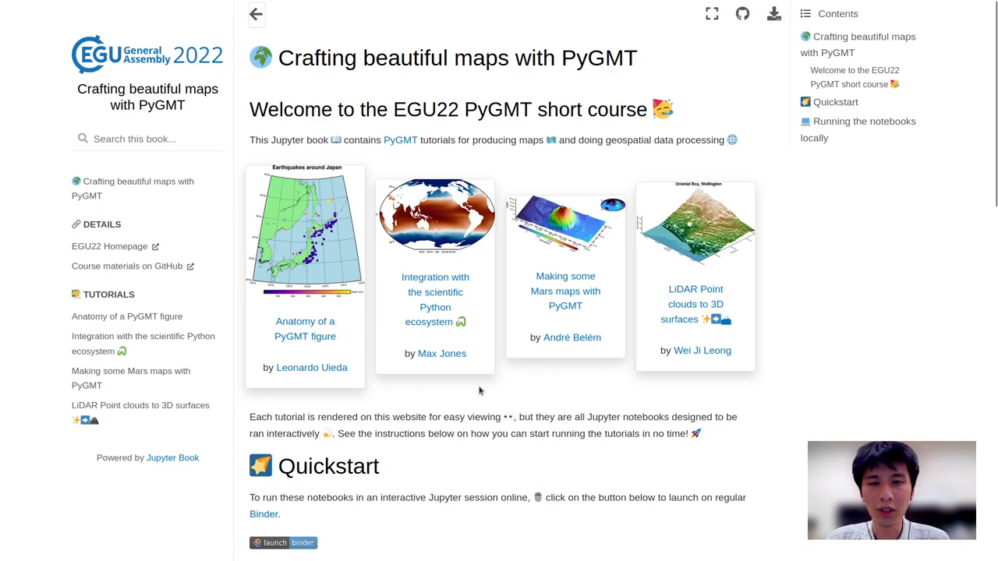
mouse_move(508, 174)
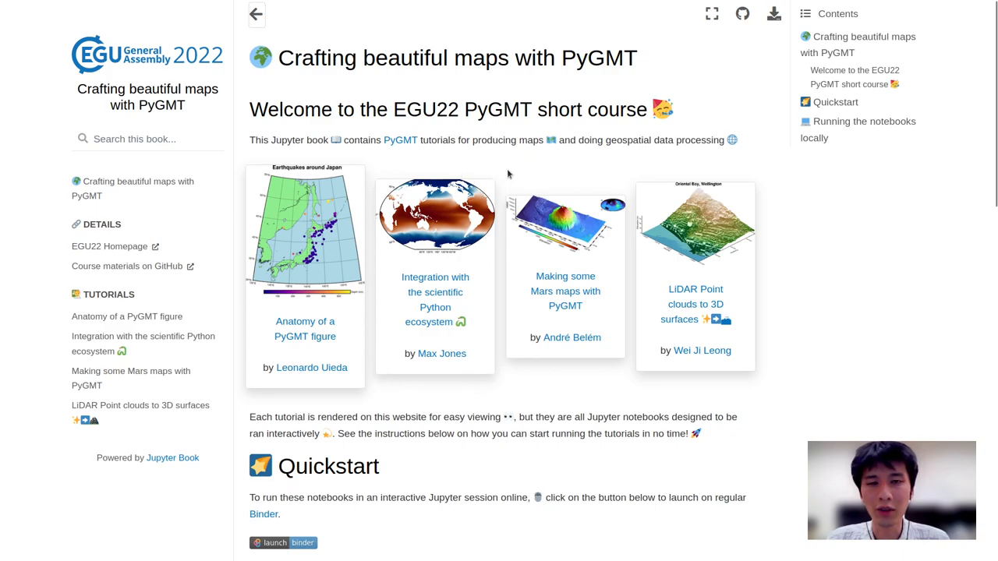
mouse_move(439, 390)
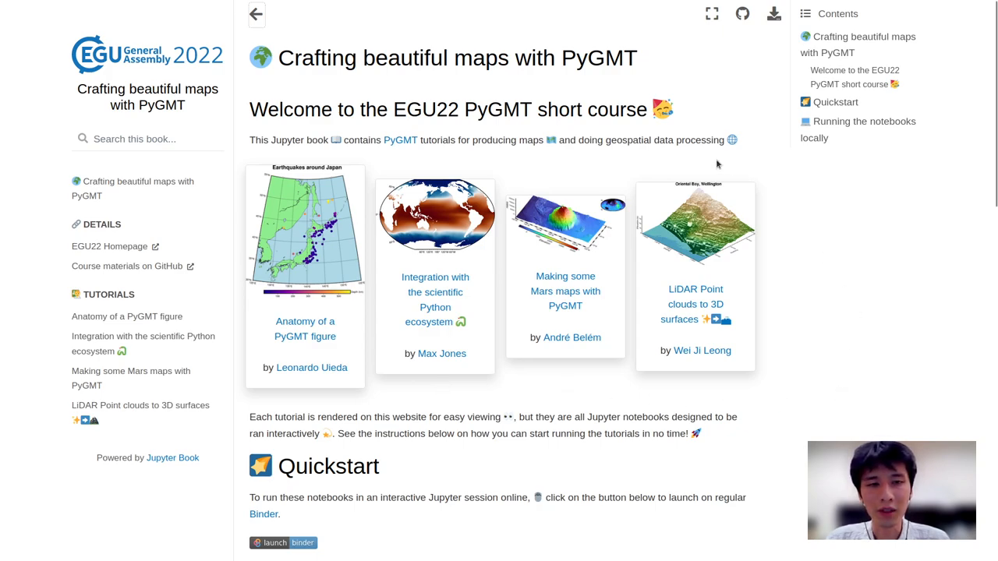
mouse_move(800, 262)
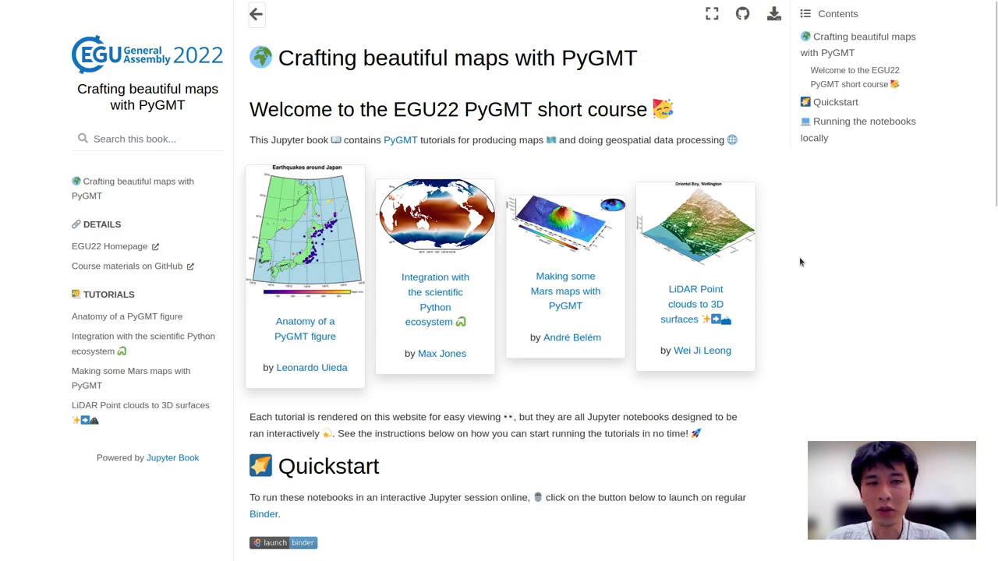
mouse_move(826, 260)
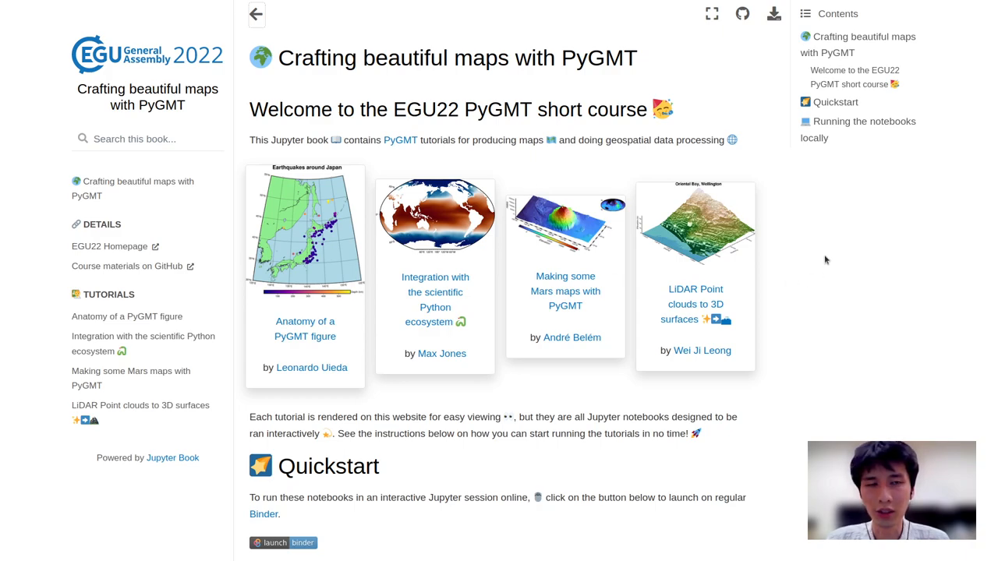
mouse_move(596, 282)
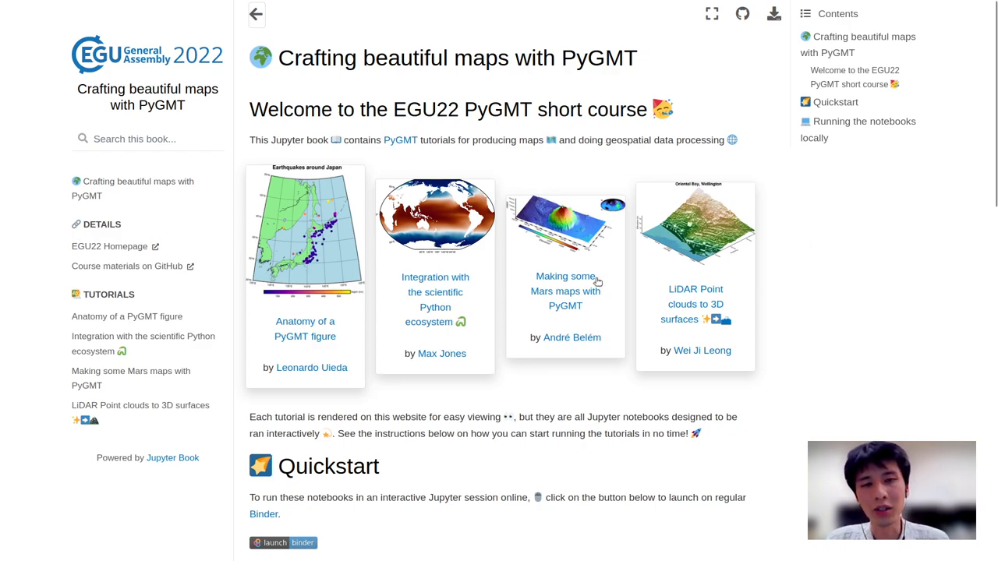
mouse_move(776, 284)
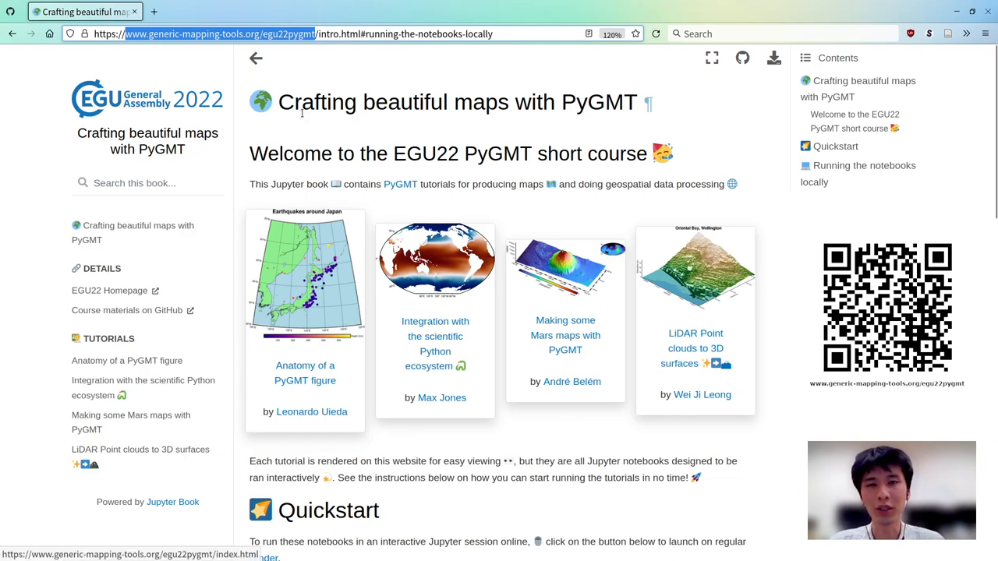
mouse_move(388, 242)
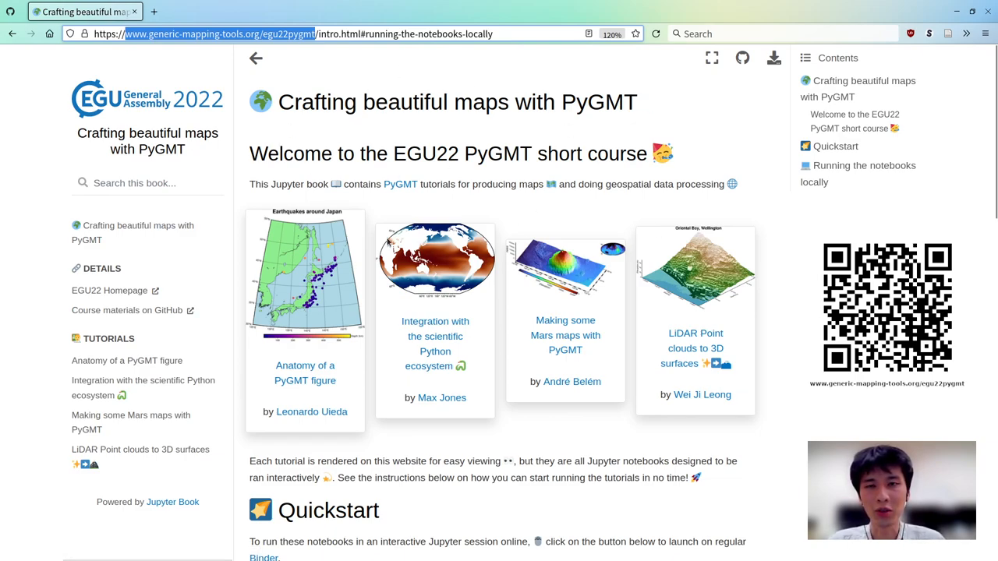
mouse_move(403, 202)
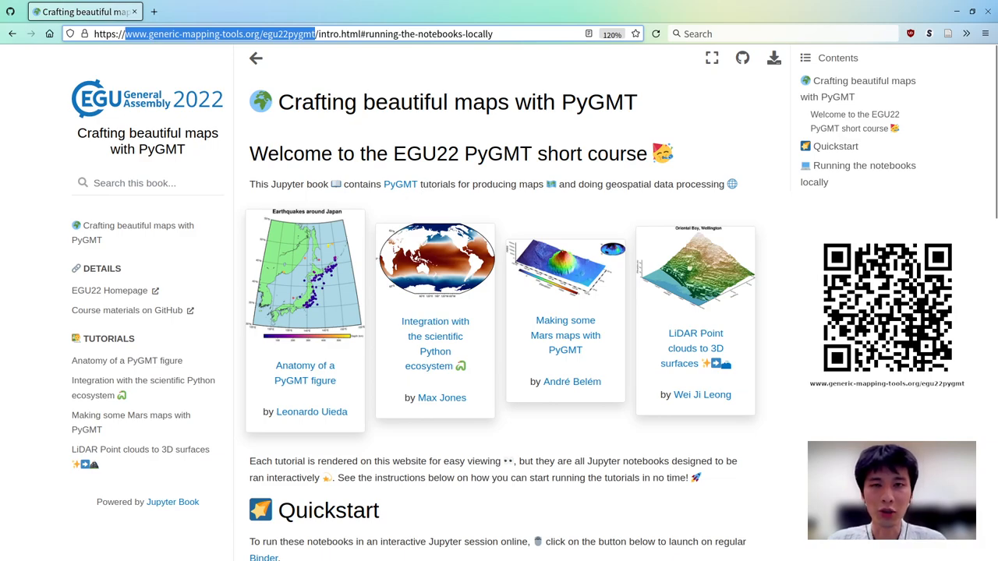
mouse_move(711, 58)
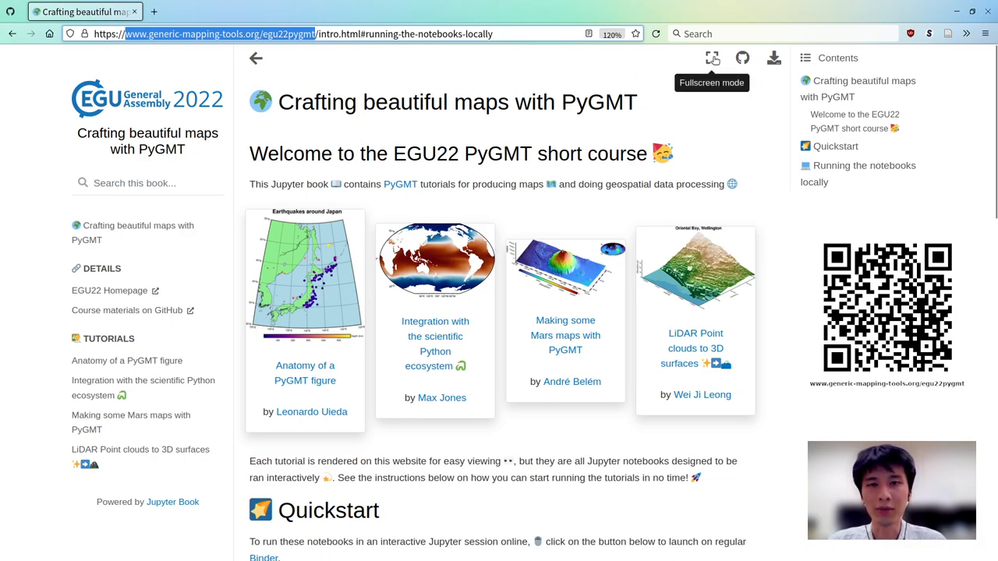
Switch the course homepage to fullscreen with the left navigation hidden and larger tutorial cards
left_click(711, 58)
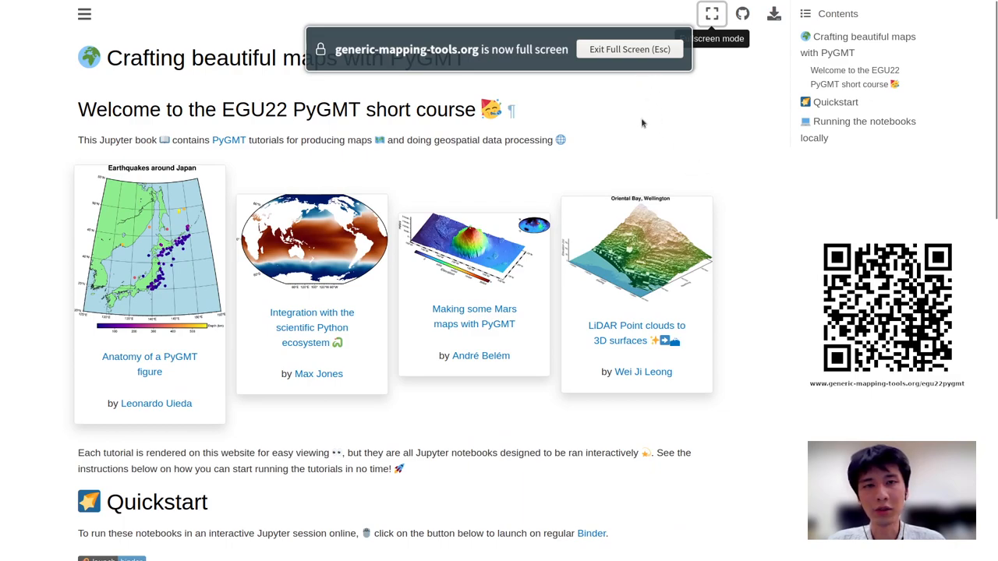
left_click(711, 13)
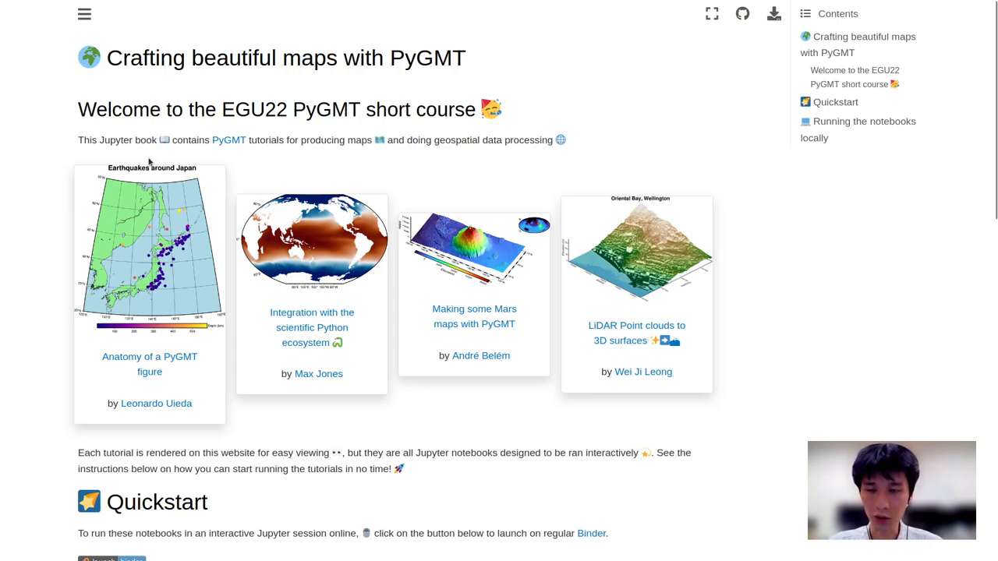
mouse_move(141, 419)
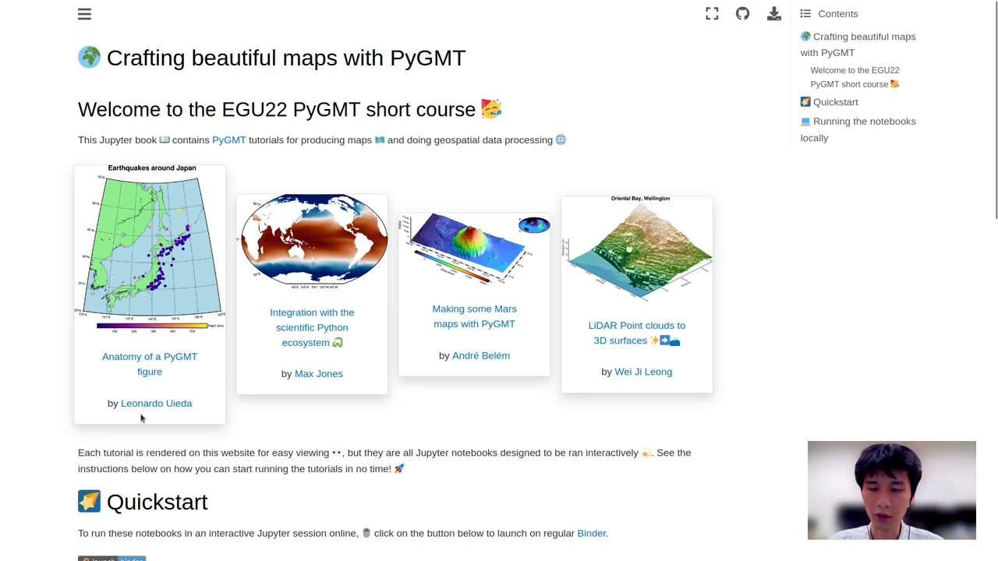
mouse_move(149, 356)
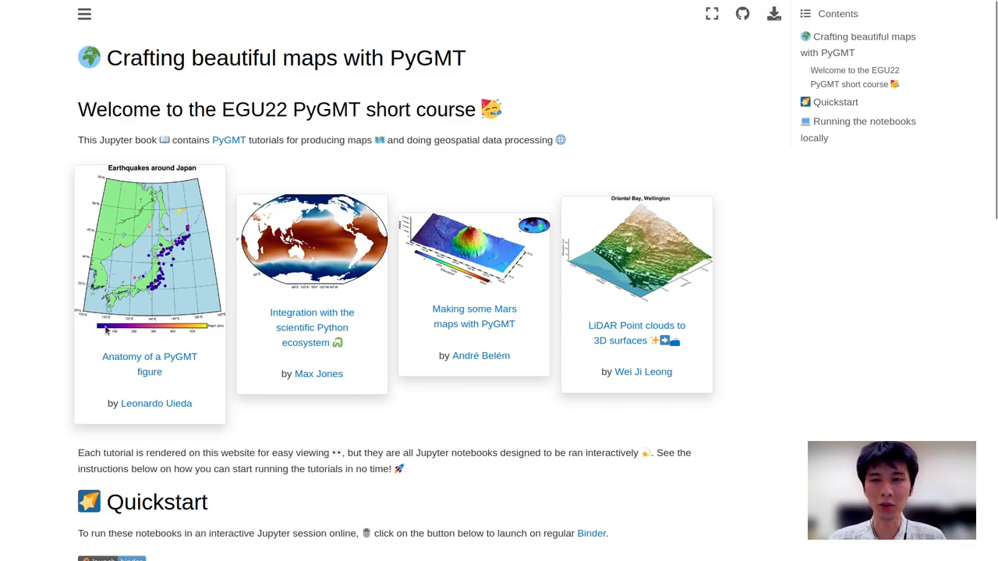
mouse_move(204, 336)
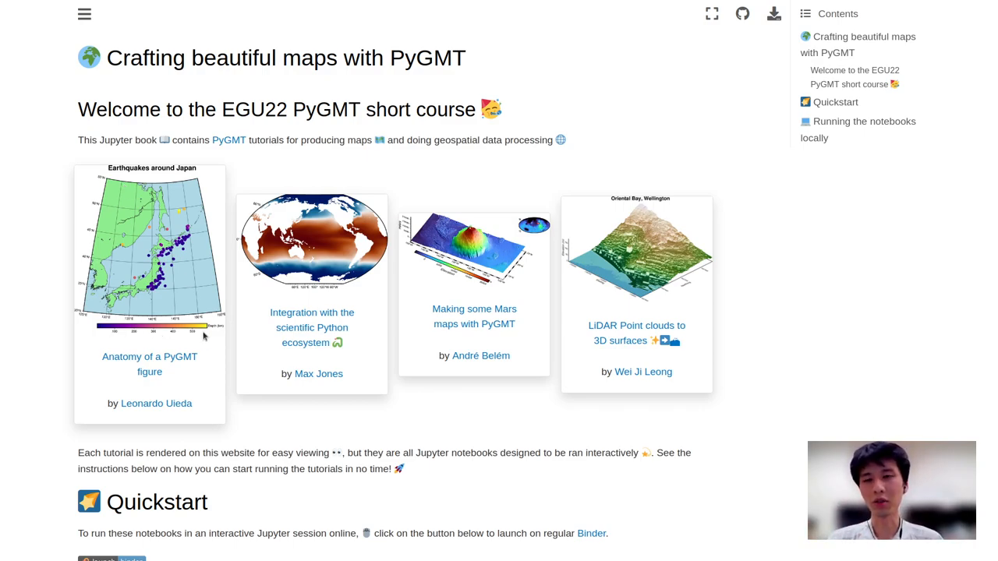
mouse_move(208, 346)
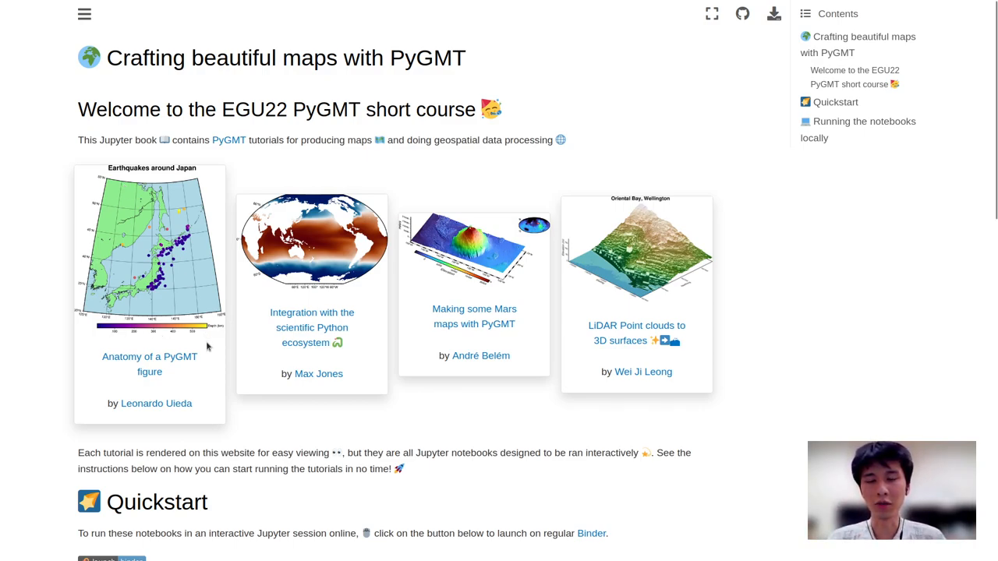
mouse_move(107, 199)
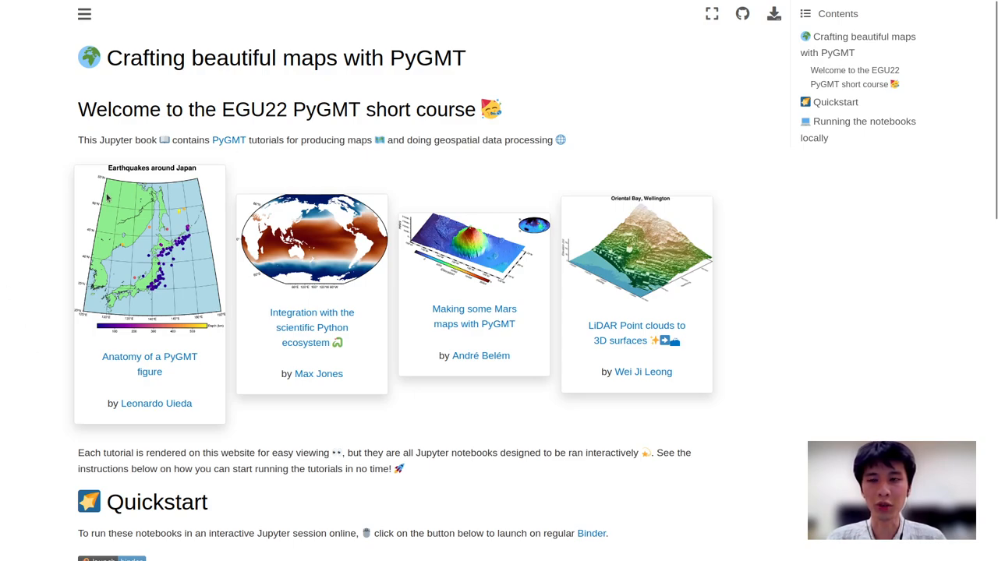
mouse_move(201, 310)
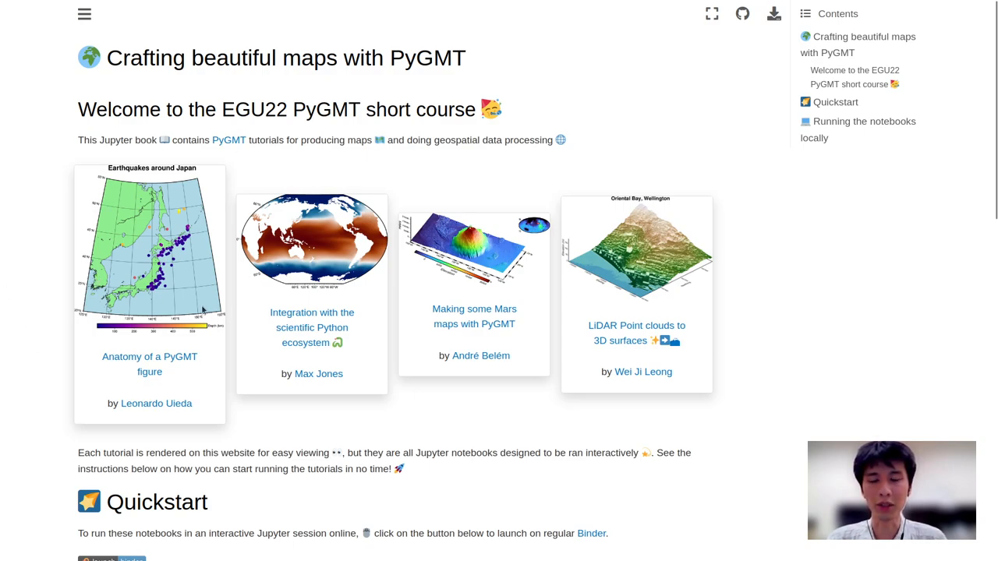
mouse_move(365, 364)
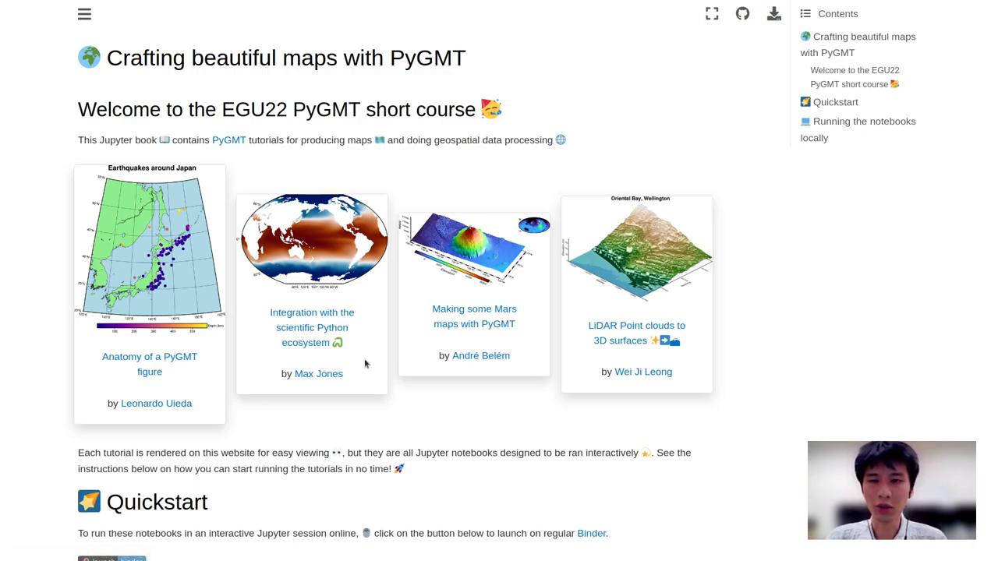
mouse_move(360, 312)
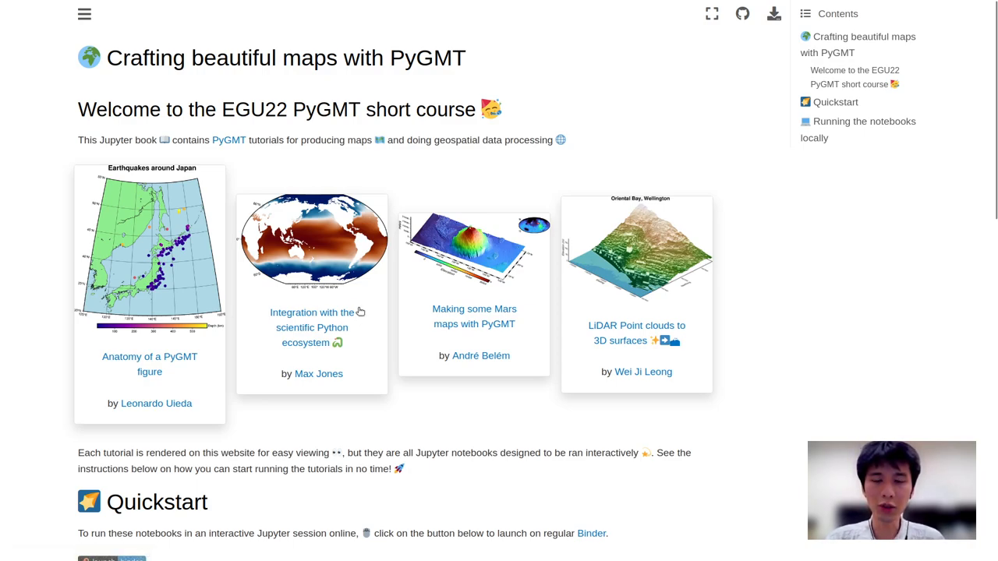
mouse_move(312, 327)
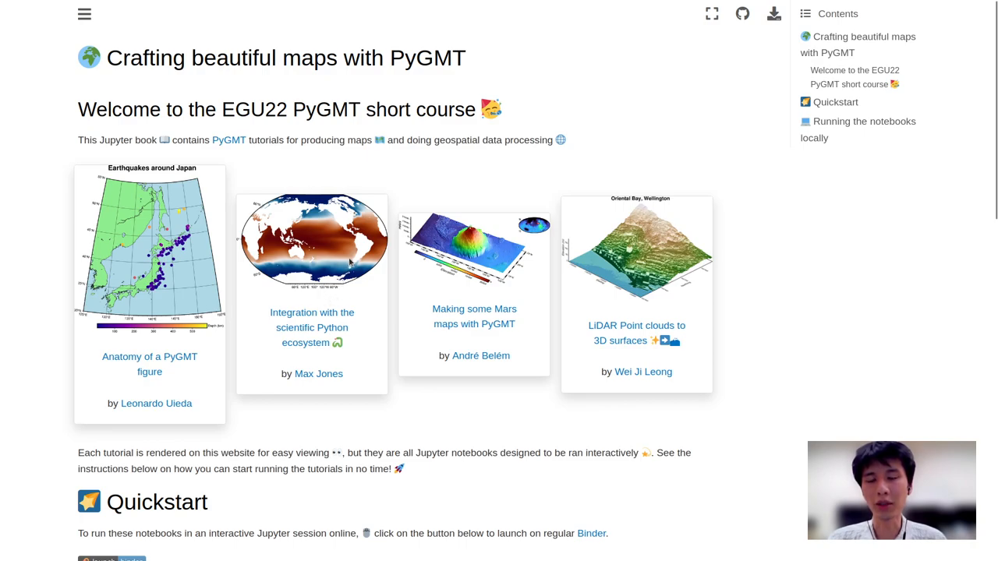
mouse_move(323, 232)
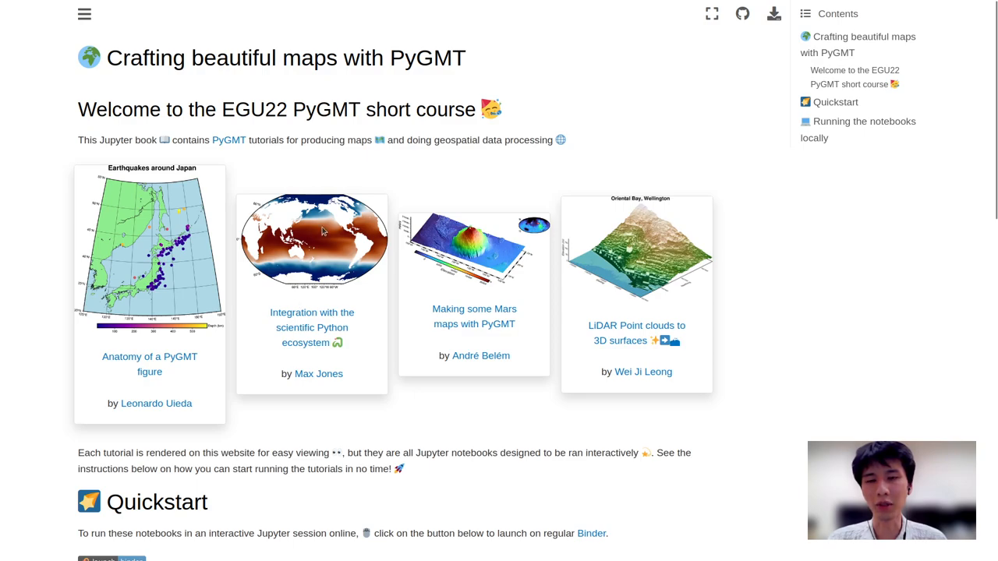
mouse_move(372, 335)
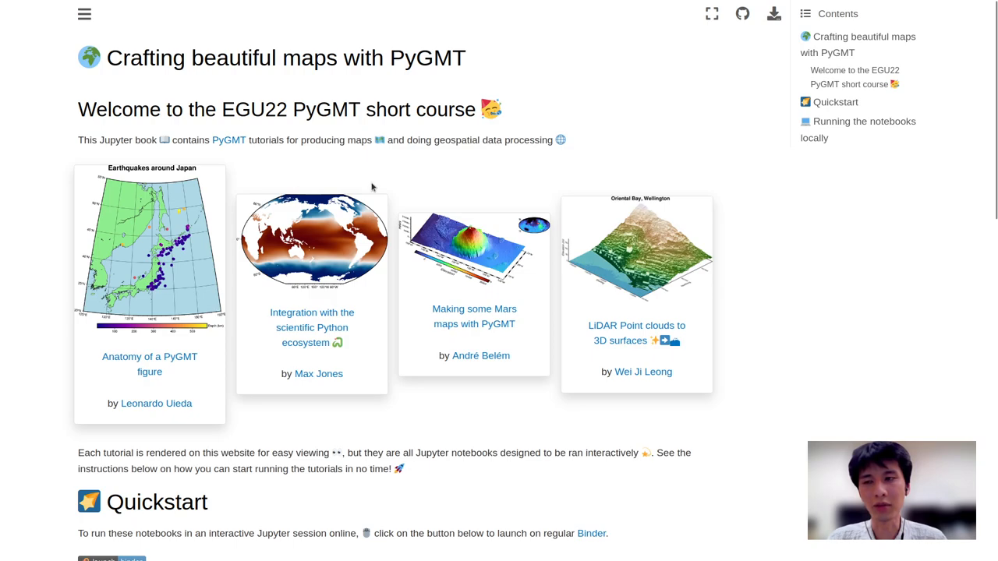
mouse_move(264, 244)
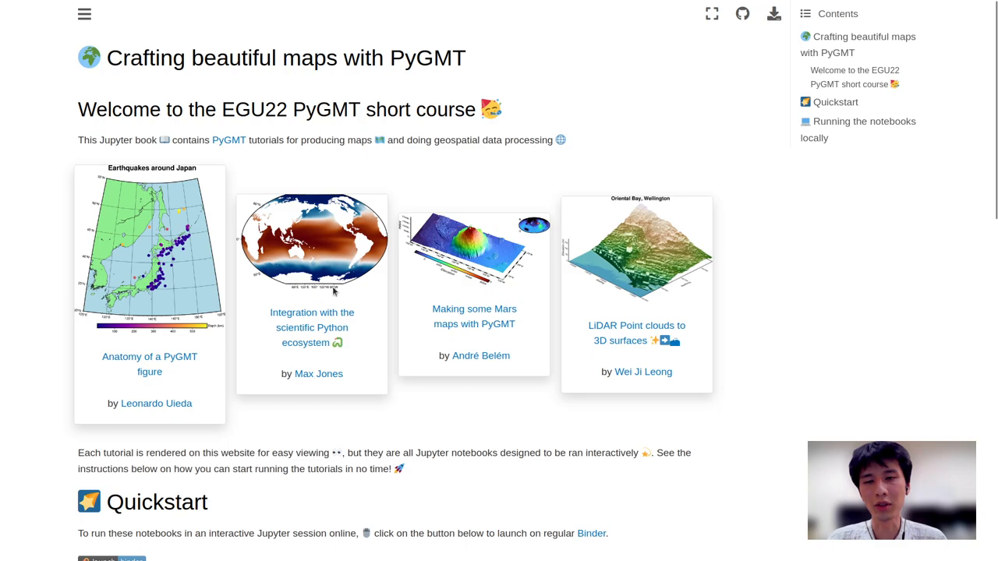
mouse_move(355, 326)
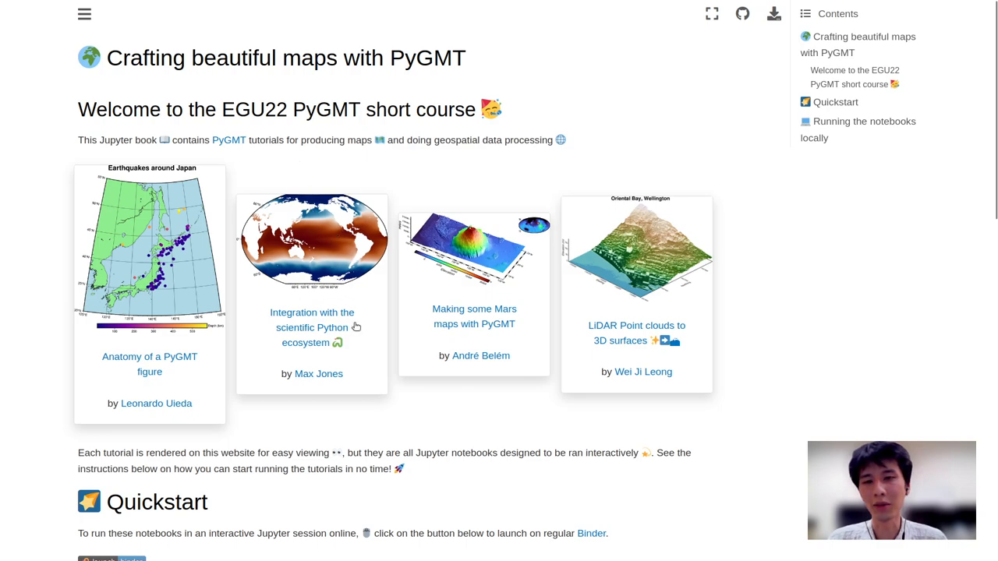
mouse_move(320, 267)
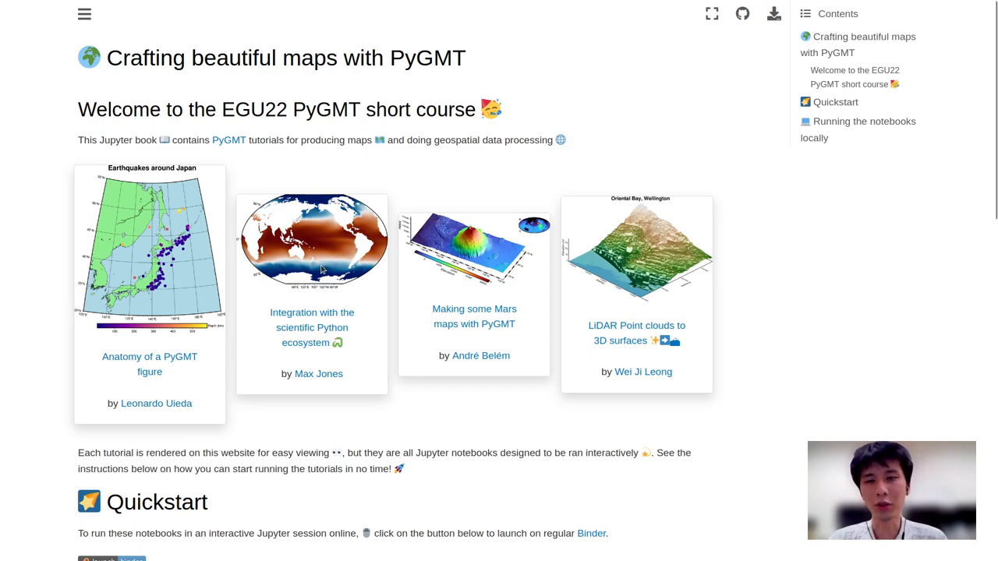
mouse_move(370, 281)
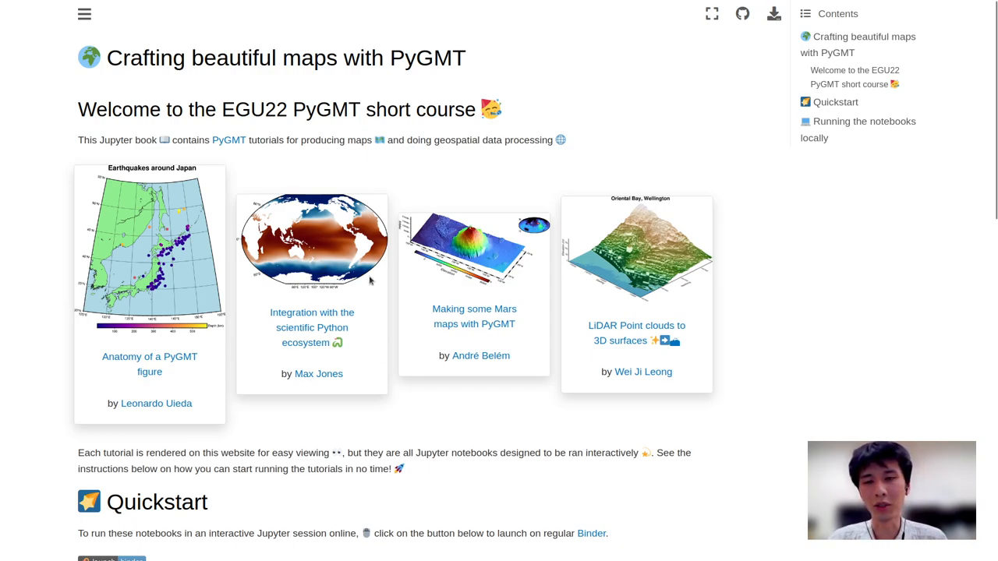
mouse_move(373, 251)
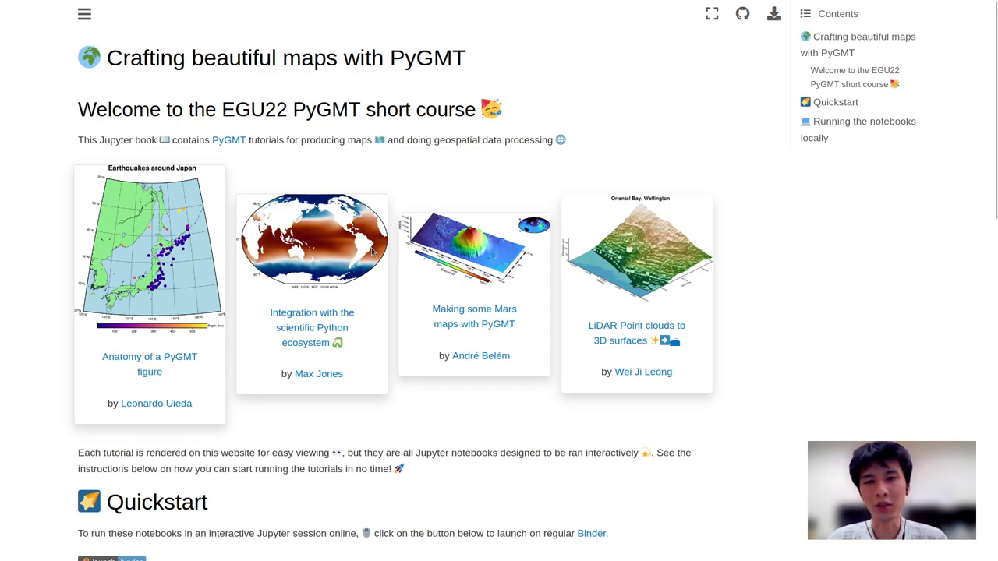
mouse_move(538, 393)
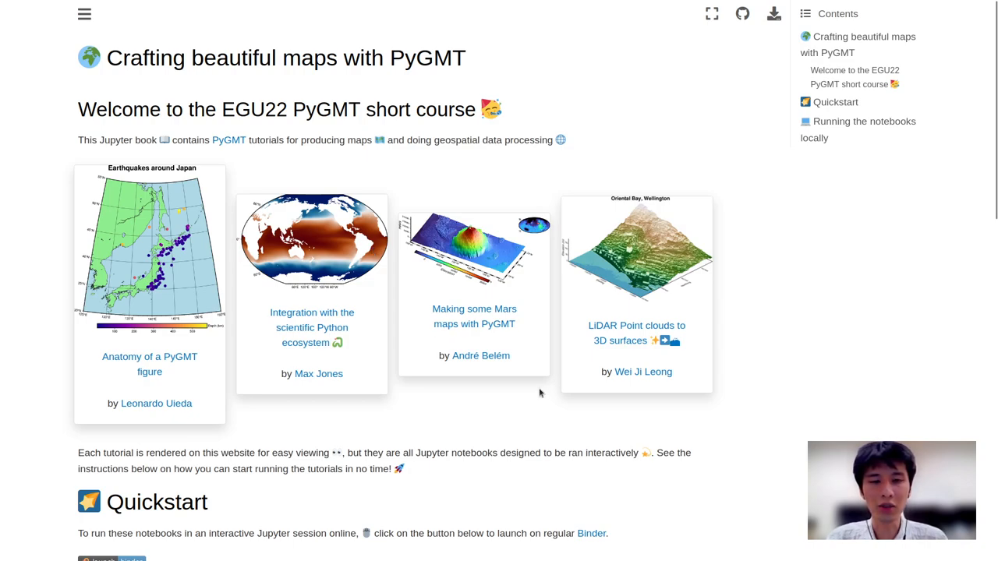
mouse_move(522, 343)
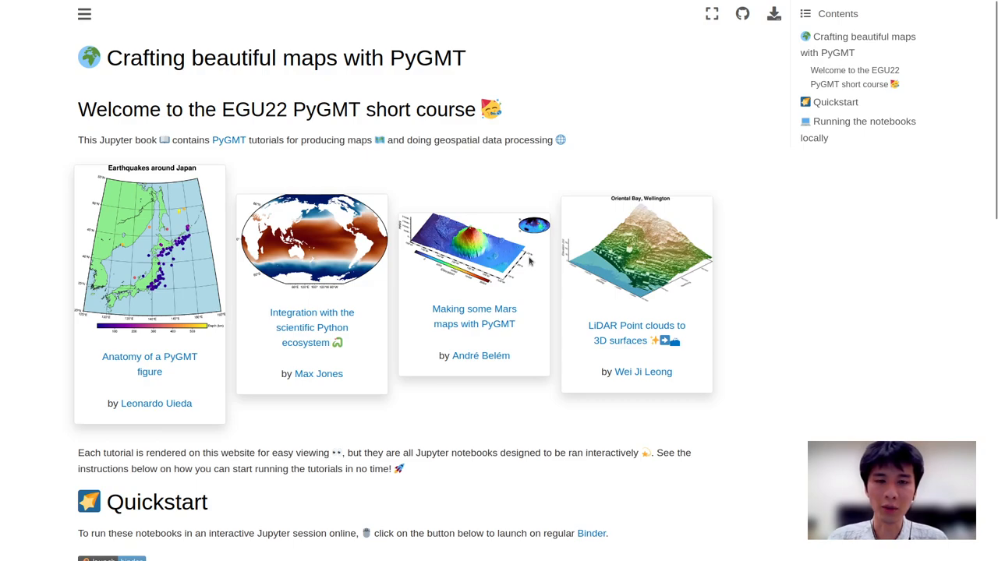
mouse_move(544, 258)
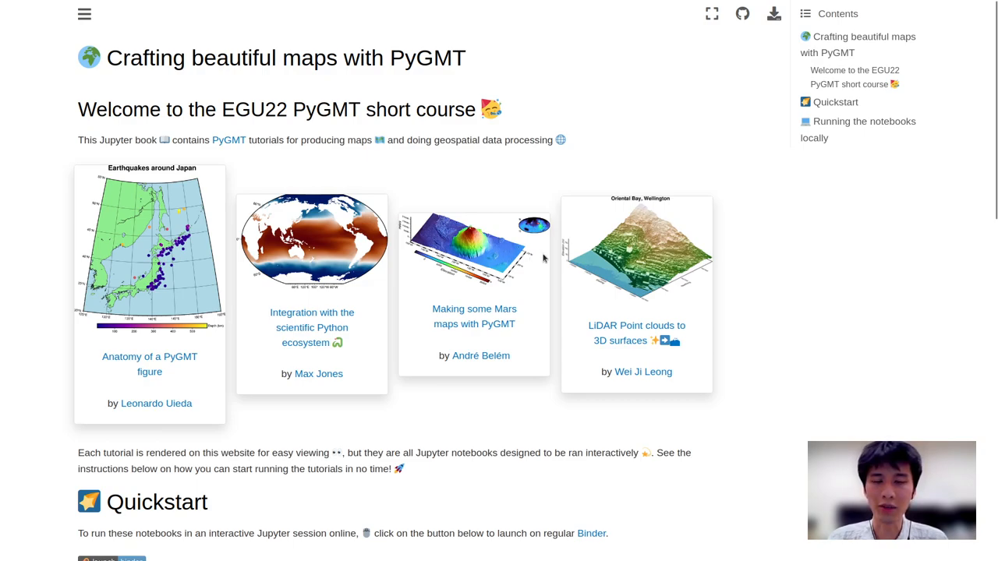
mouse_move(544, 259)
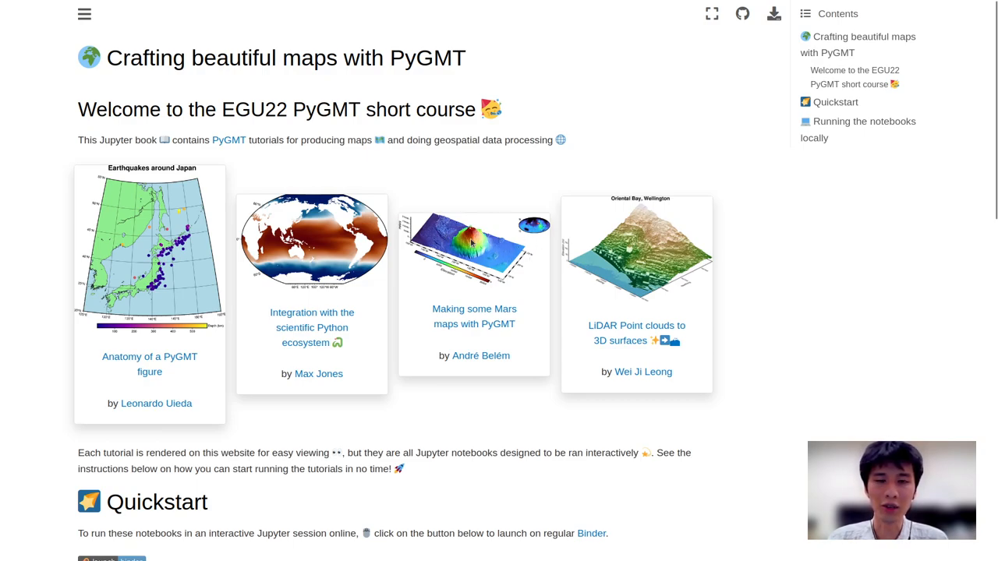
mouse_move(568, 266)
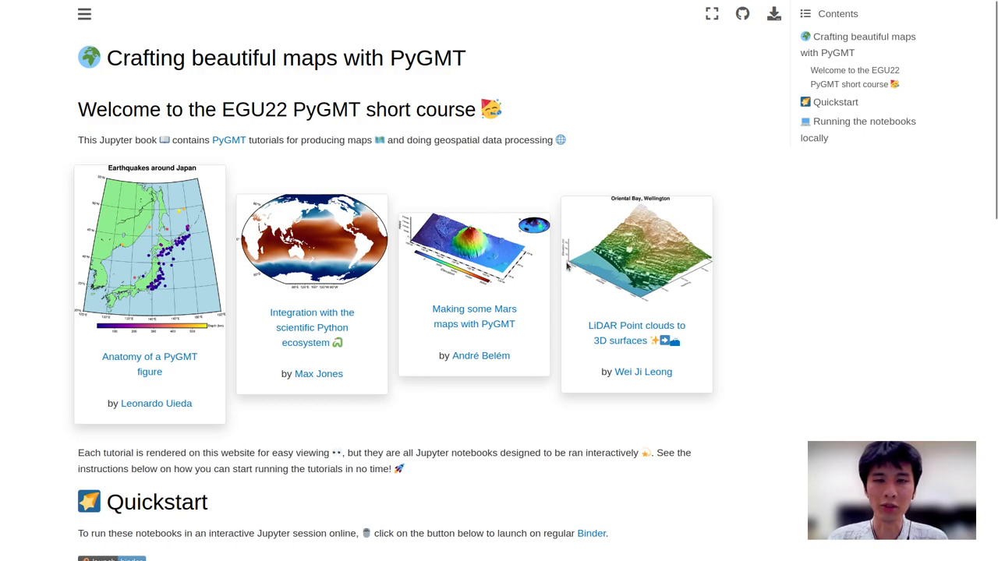
mouse_move(544, 277)
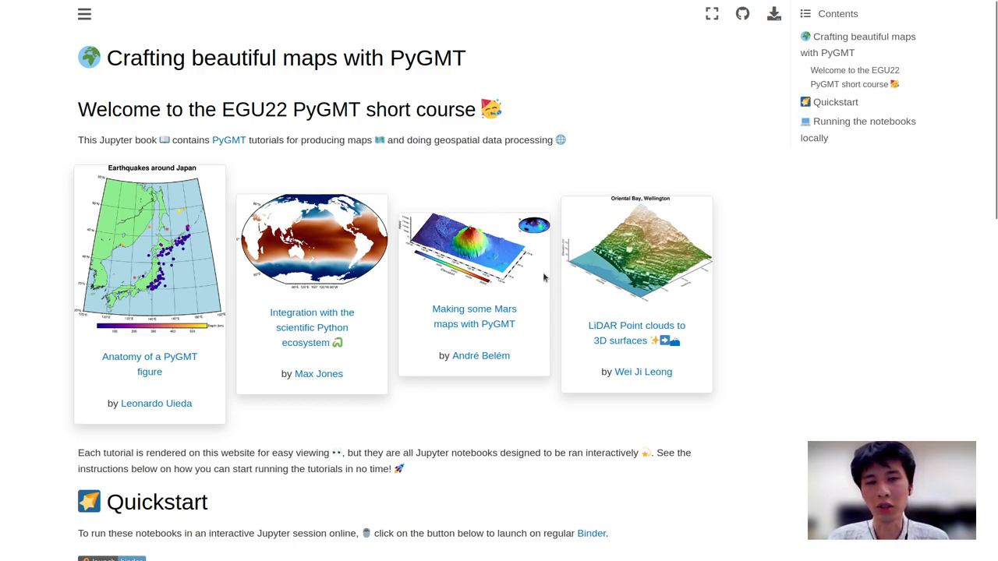
mouse_move(491, 254)
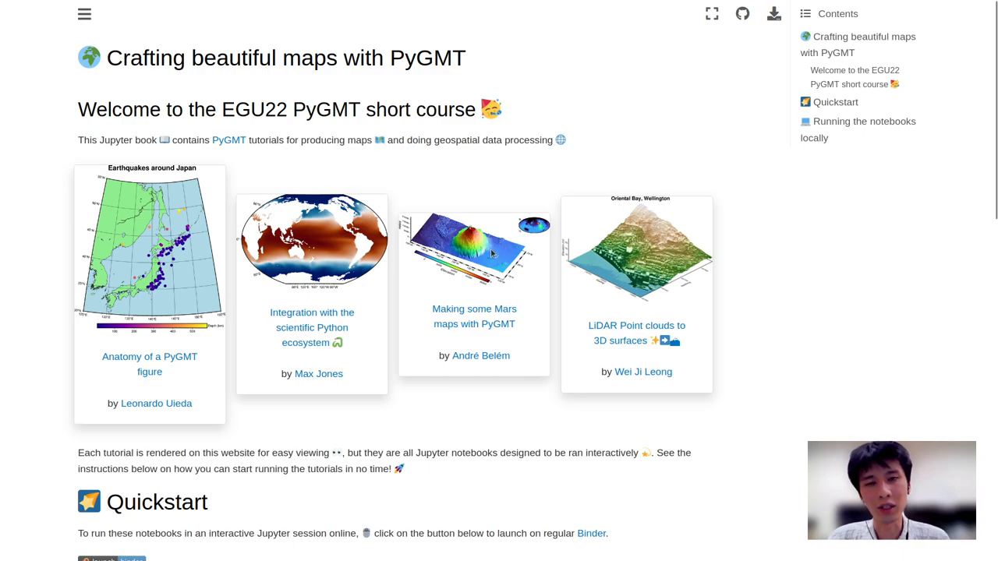
mouse_move(511, 248)
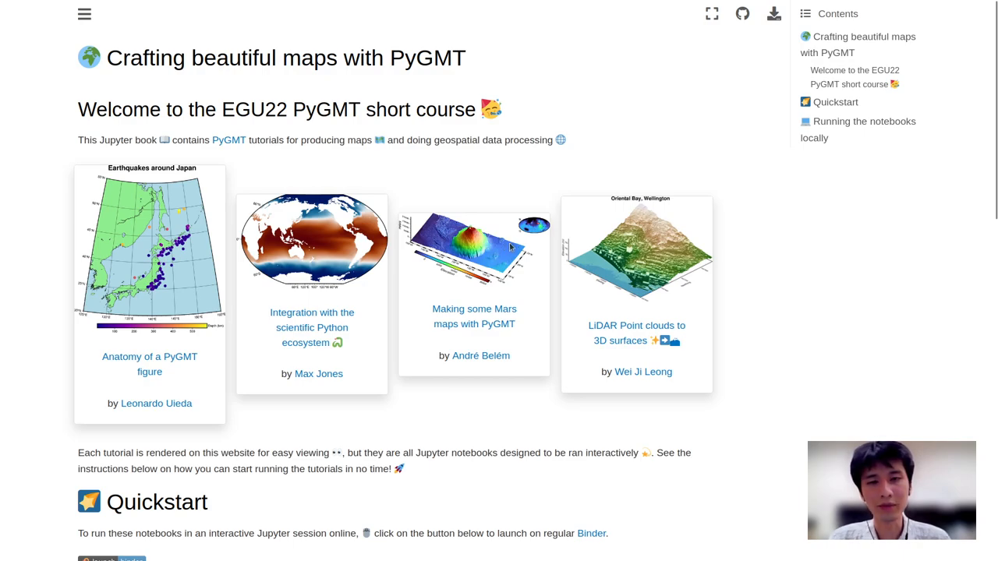
mouse_move(507, 248)
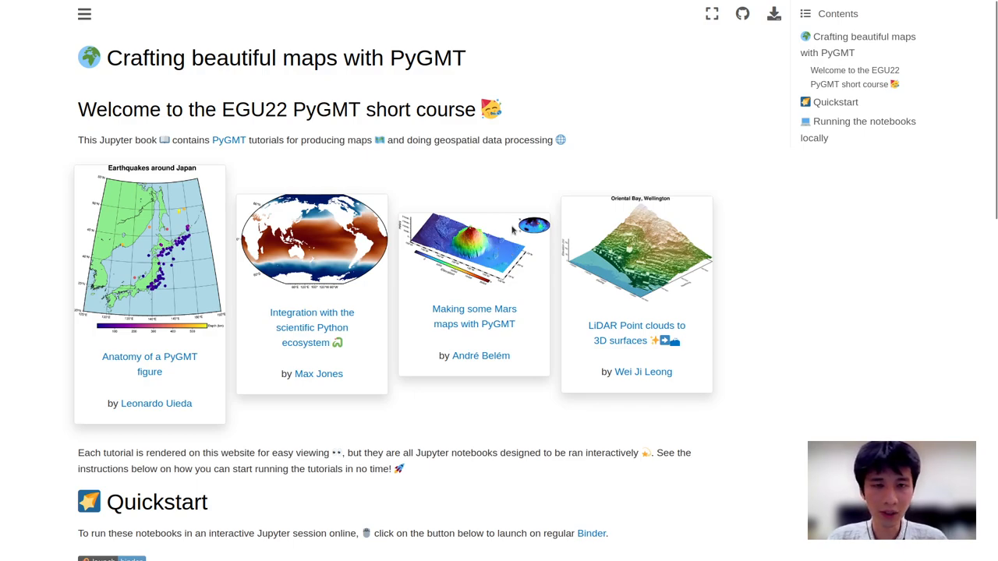
mouse_move(548, 230)
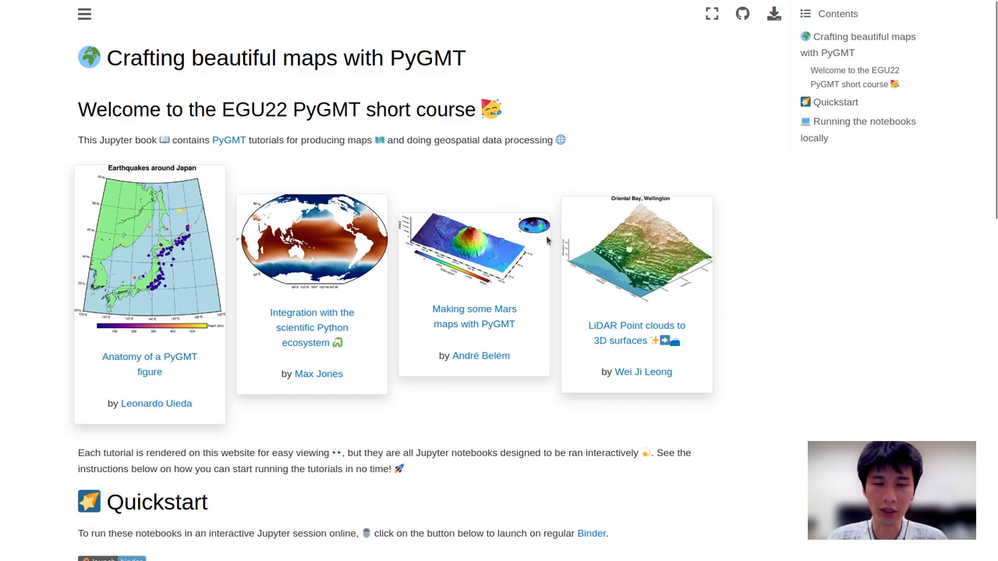
mouse_move(546, 234)
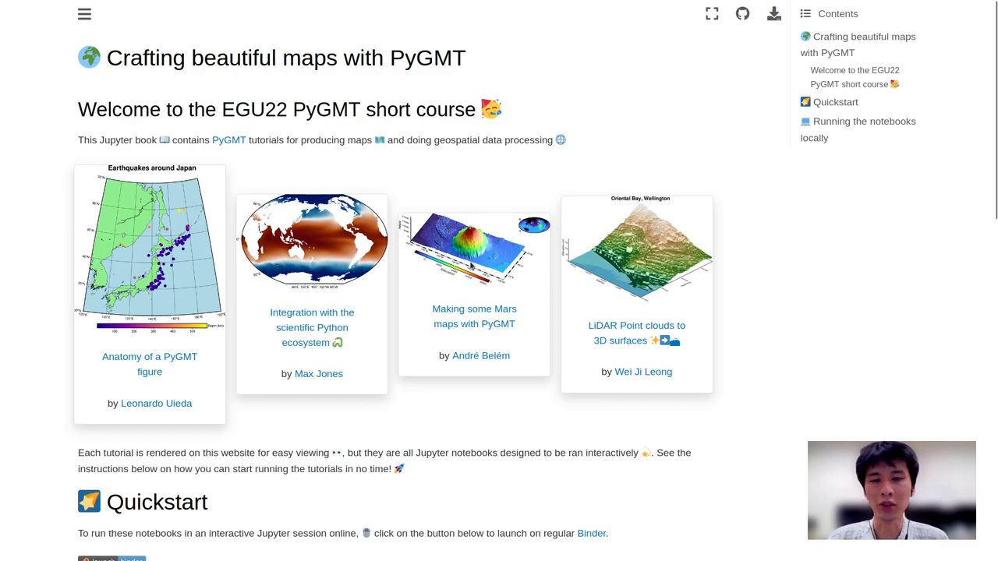
mouse_move(378, 393)
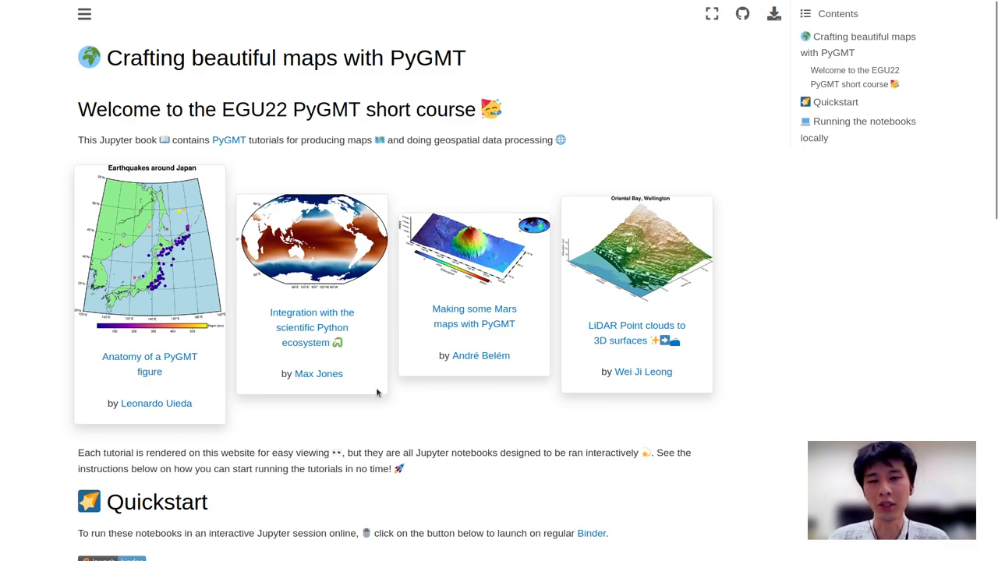
mouse_move(497, 183)
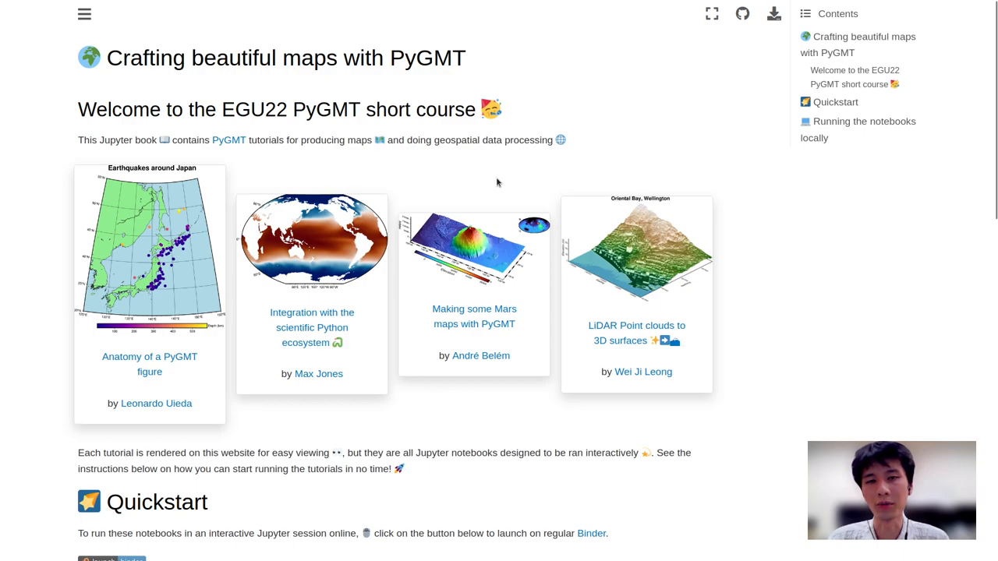
mouse_move(658, 239)
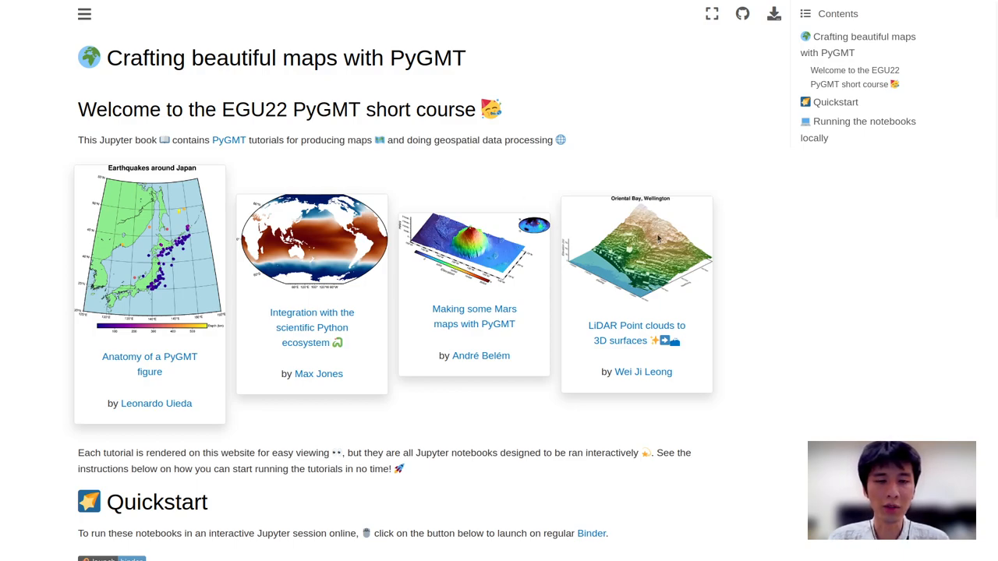
mouse_move(698, 323)
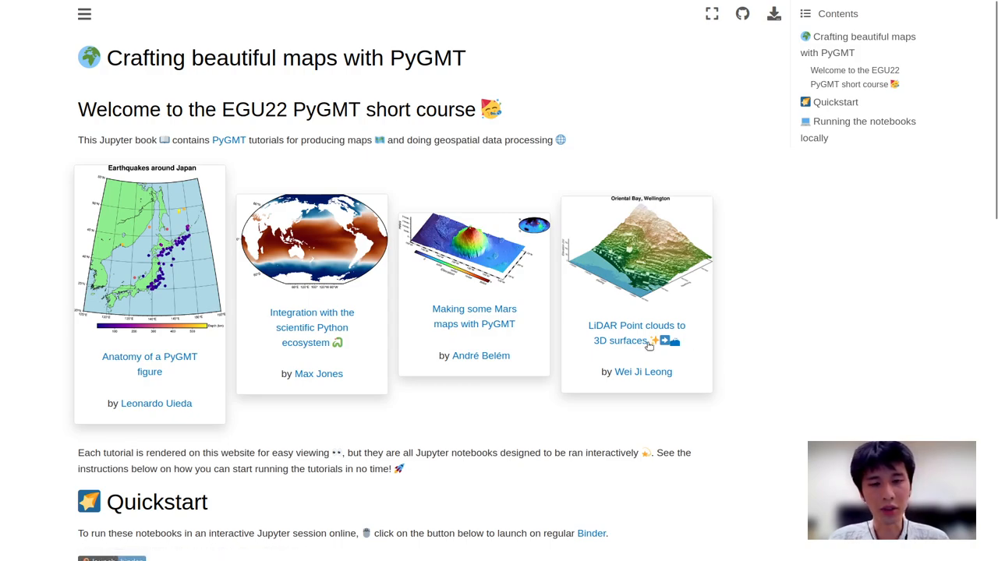
mouse_move(704, 350)
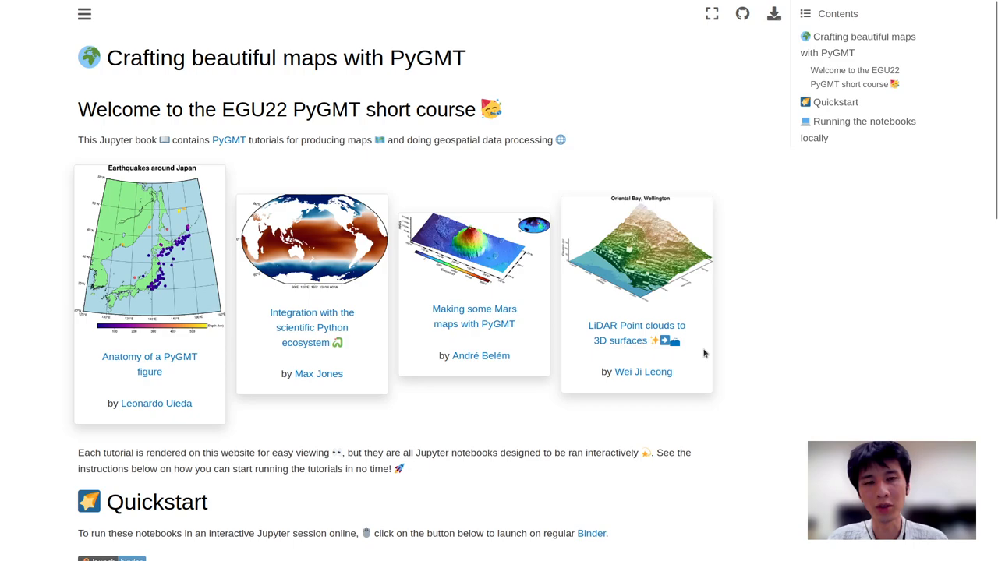
mouse_move(750, 427)
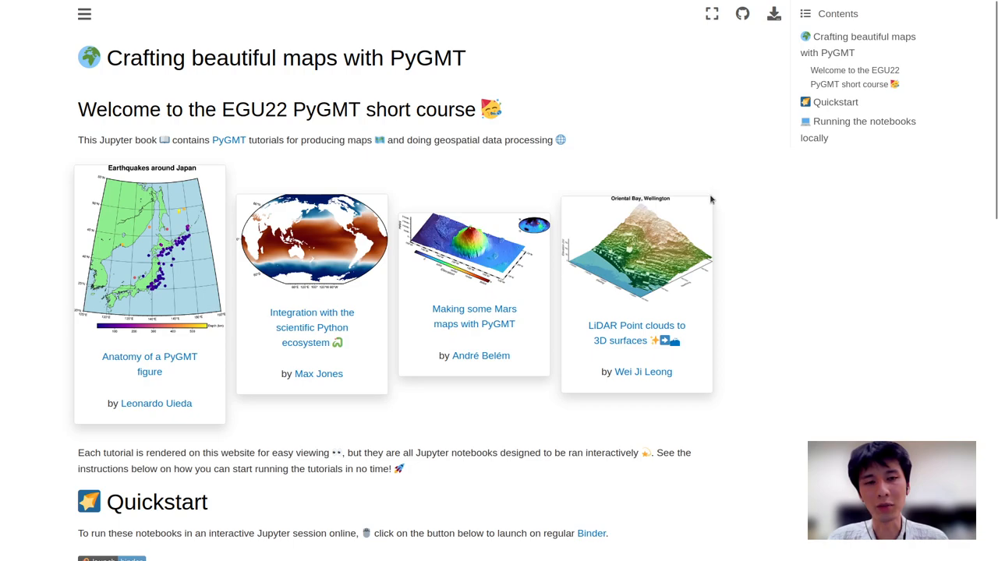
mouse_move(660, 255)
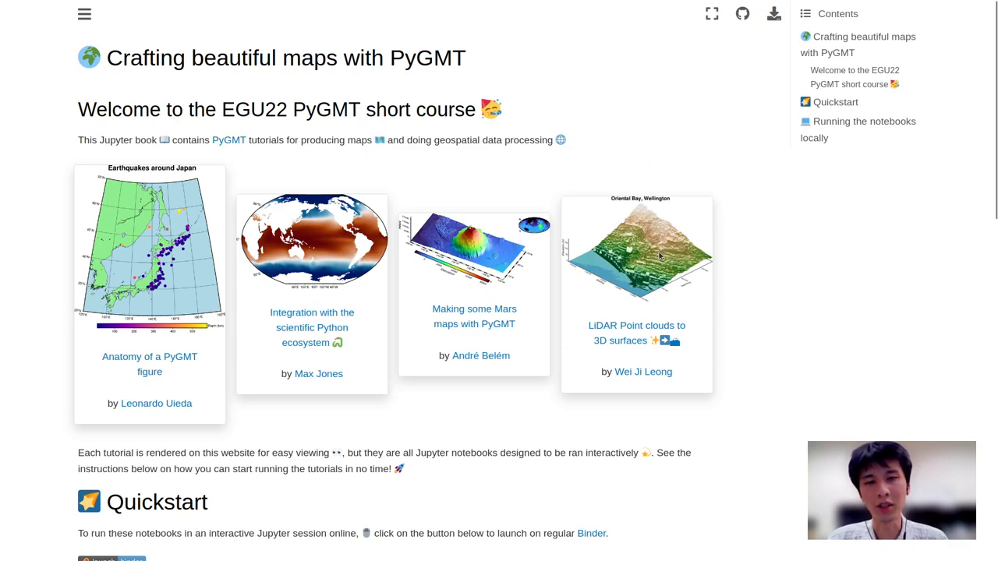
mouse_move(768, 250)
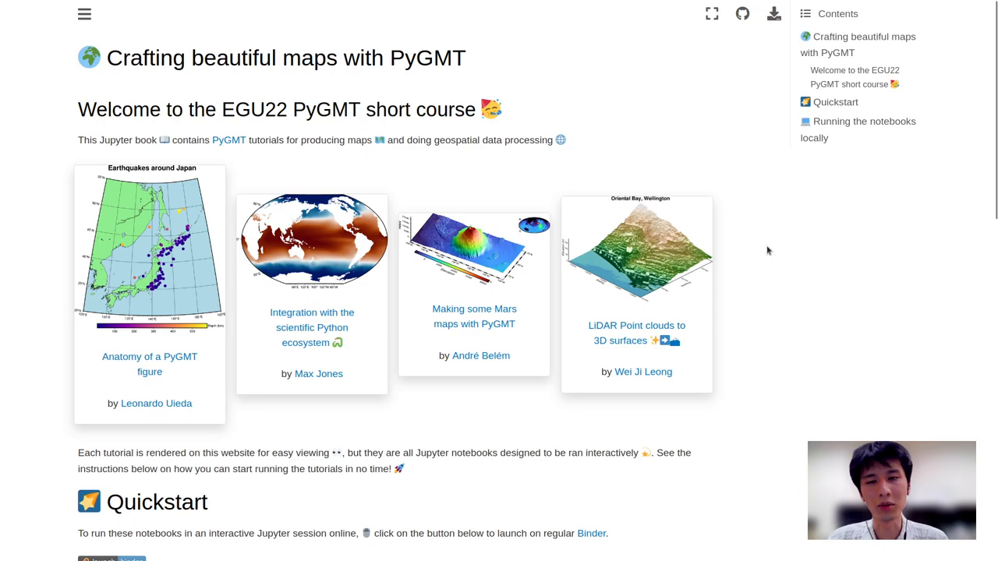
mouse_move(750, 301)
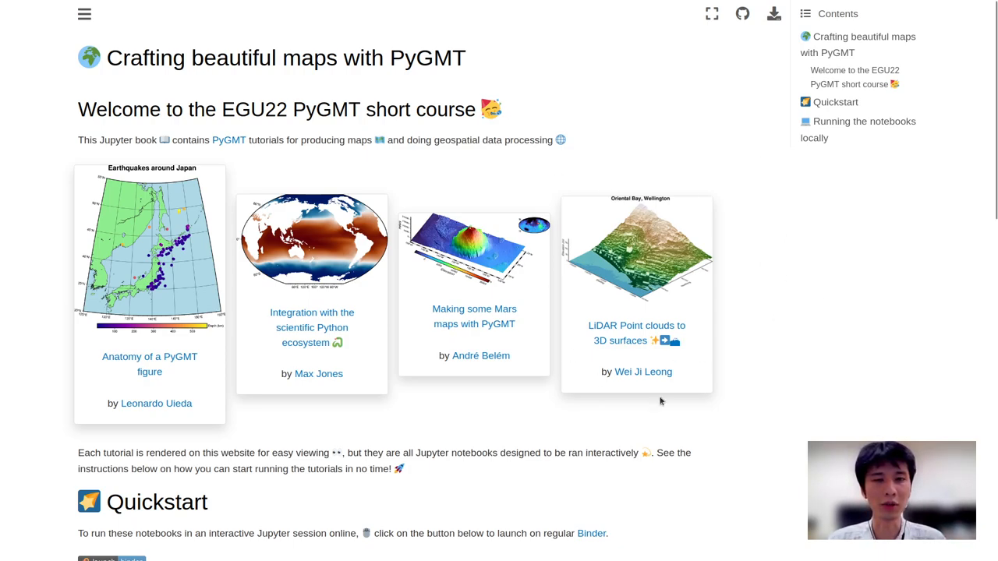
mouse_move(629, 193)
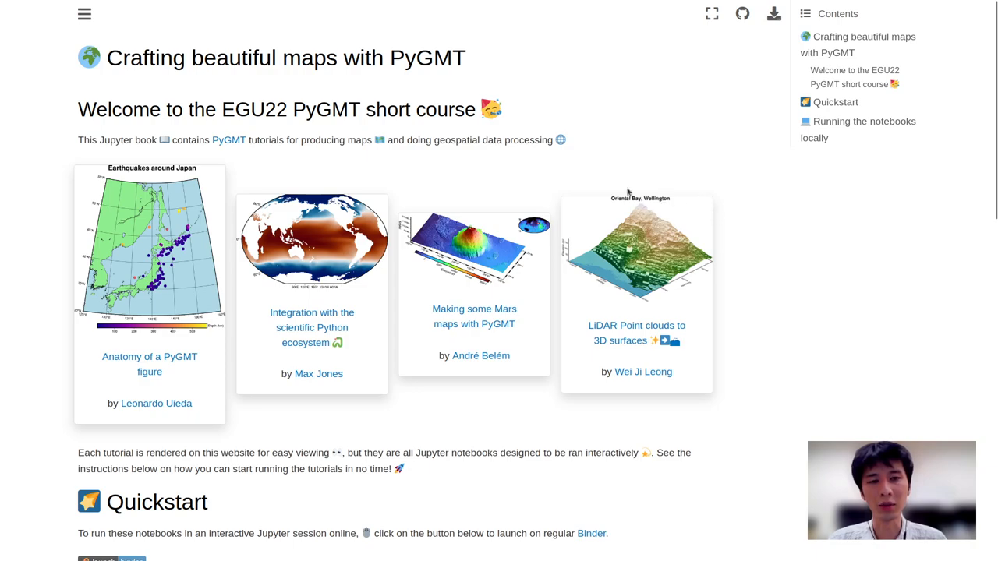
mouse_move(683, 215)
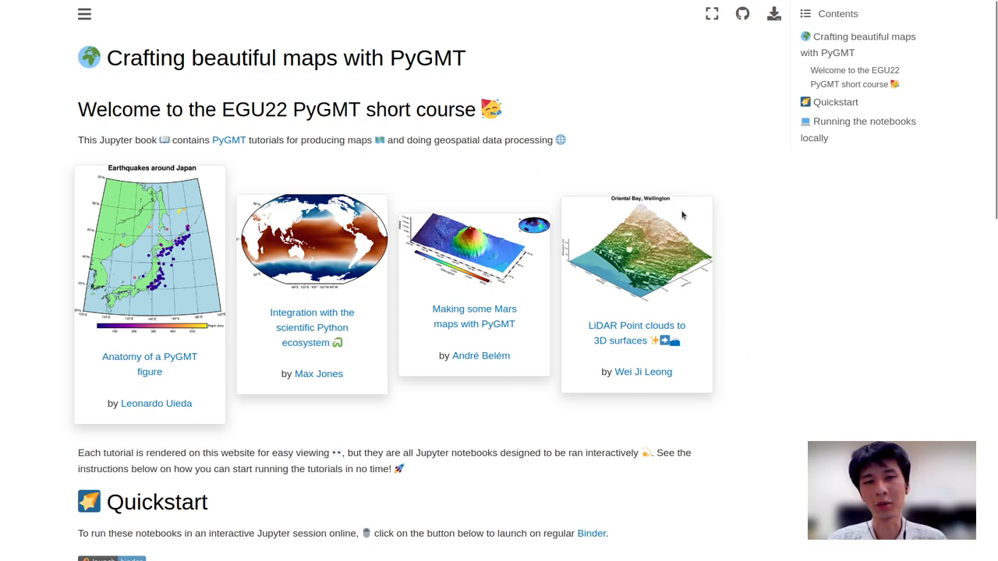
mouse_move(531, 273)
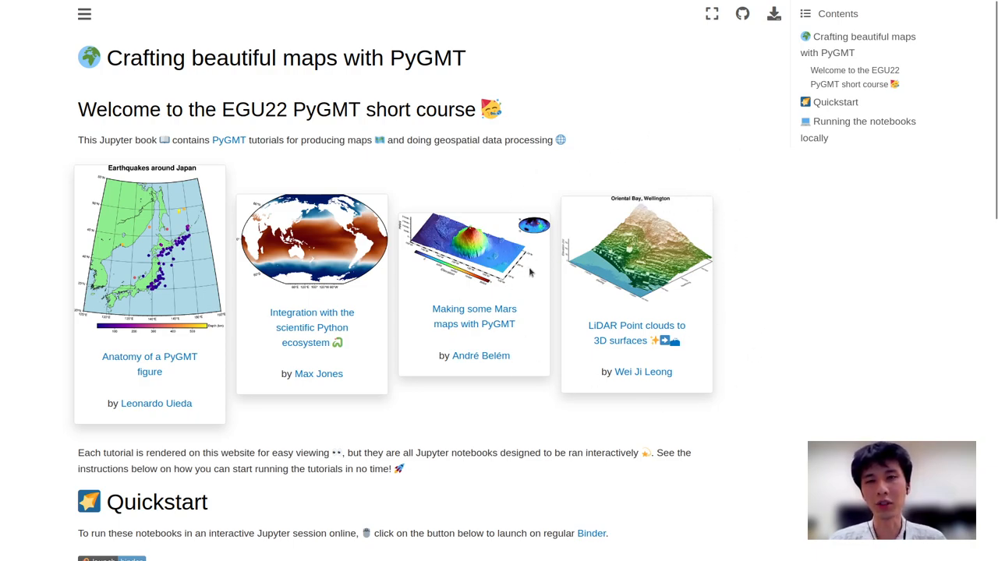
mouse_move(500, 318)
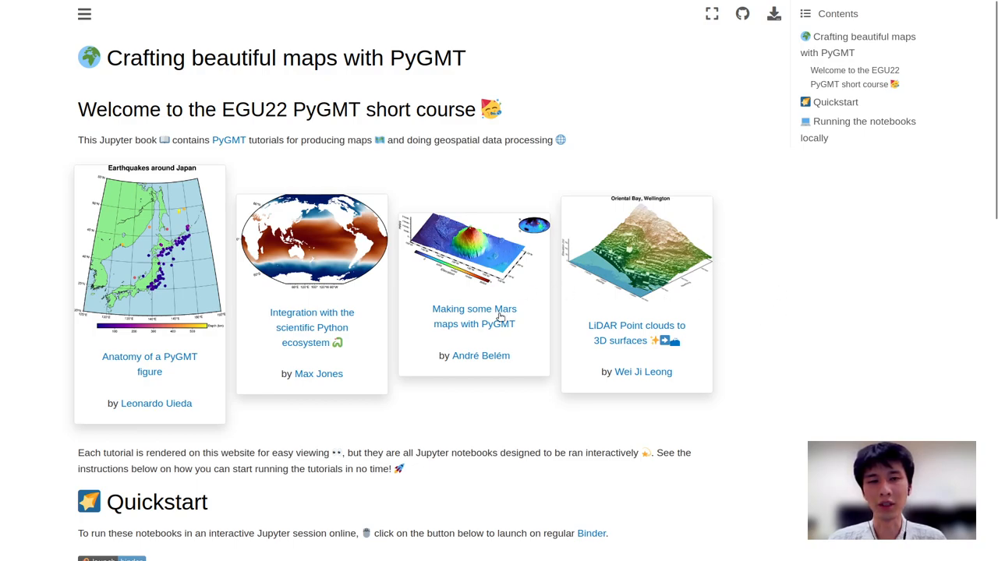
Scroll through the four tutorial cards and Quickstart, then open 'Anatomy of a PyGMT figure'
scroll("down", 3)
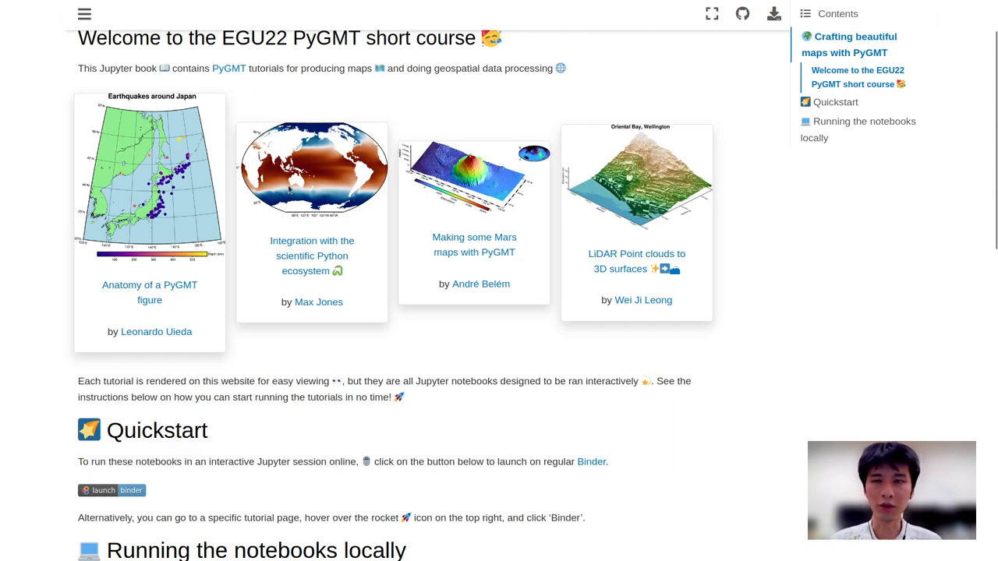
mouse_move(635, 347)
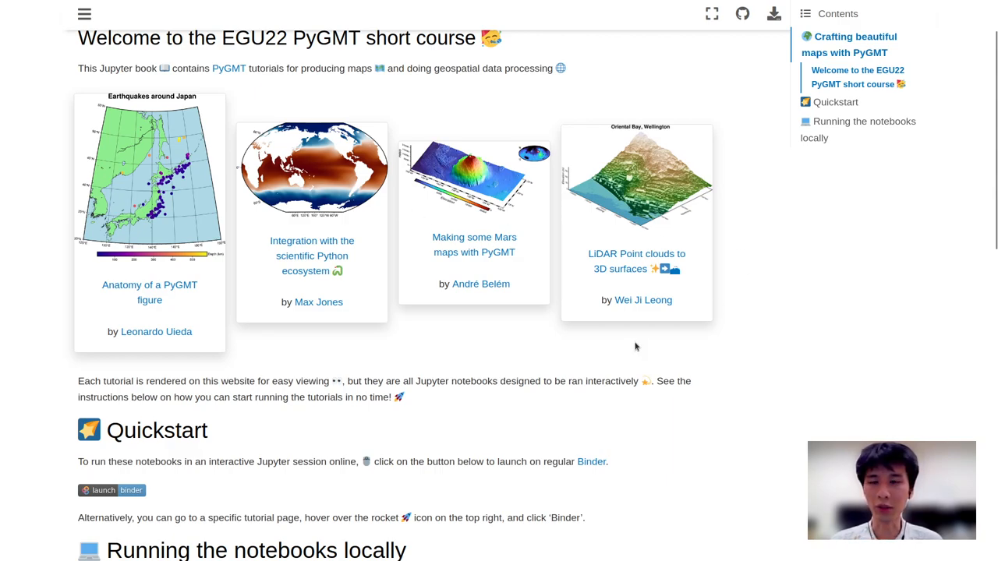
scroll("down", 3)
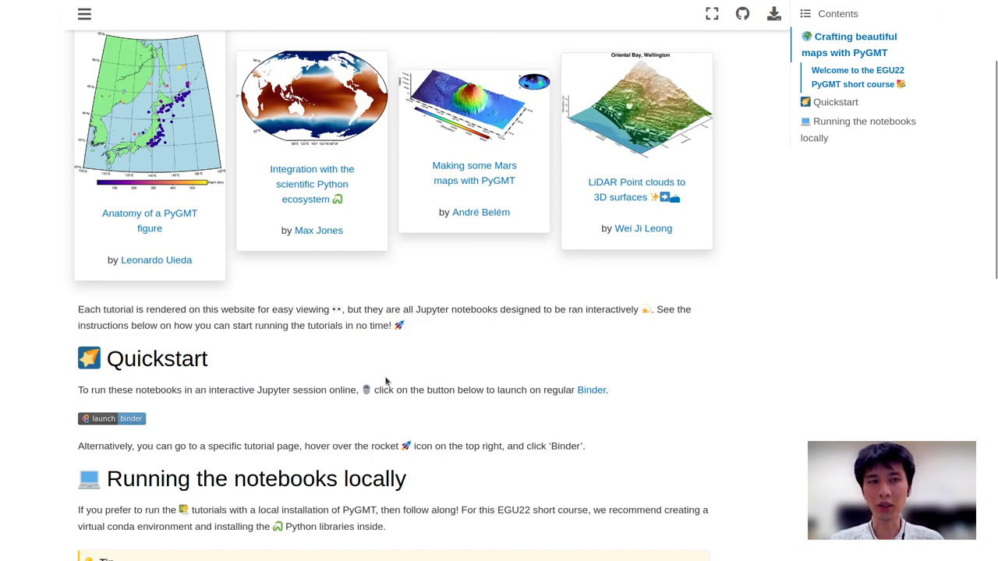
scroll("up", 3)
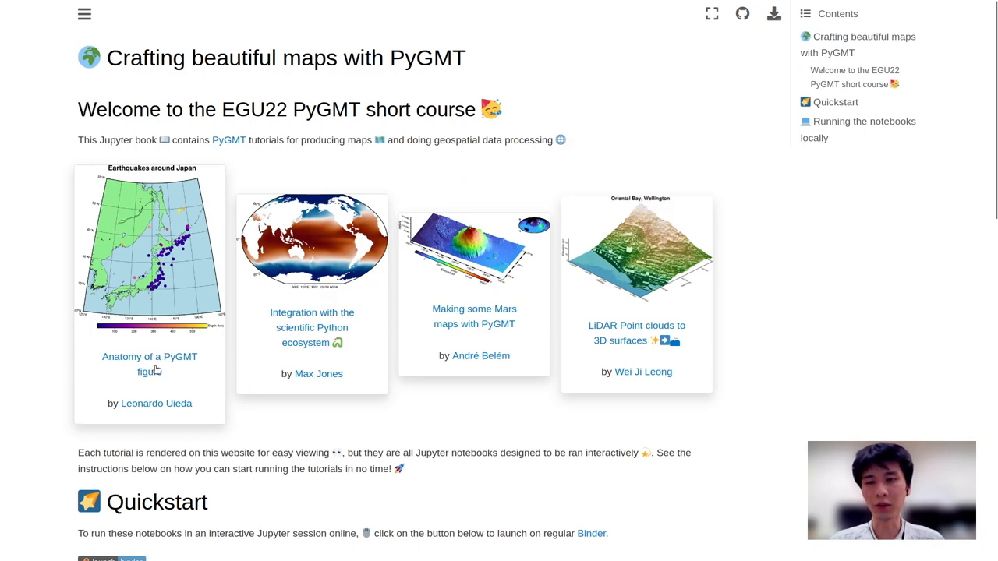
left_click(149, 364)
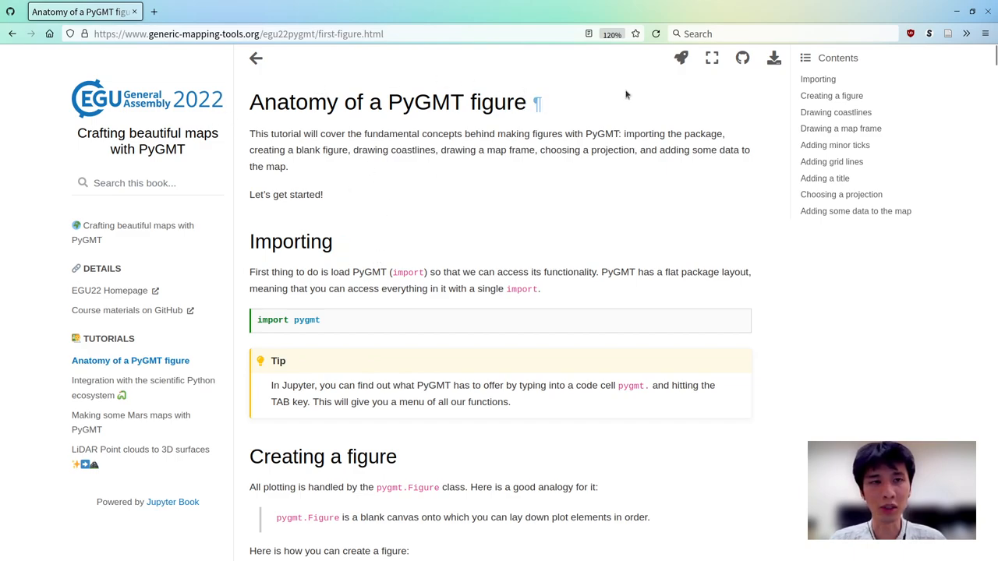
mouse_move(676, 95)
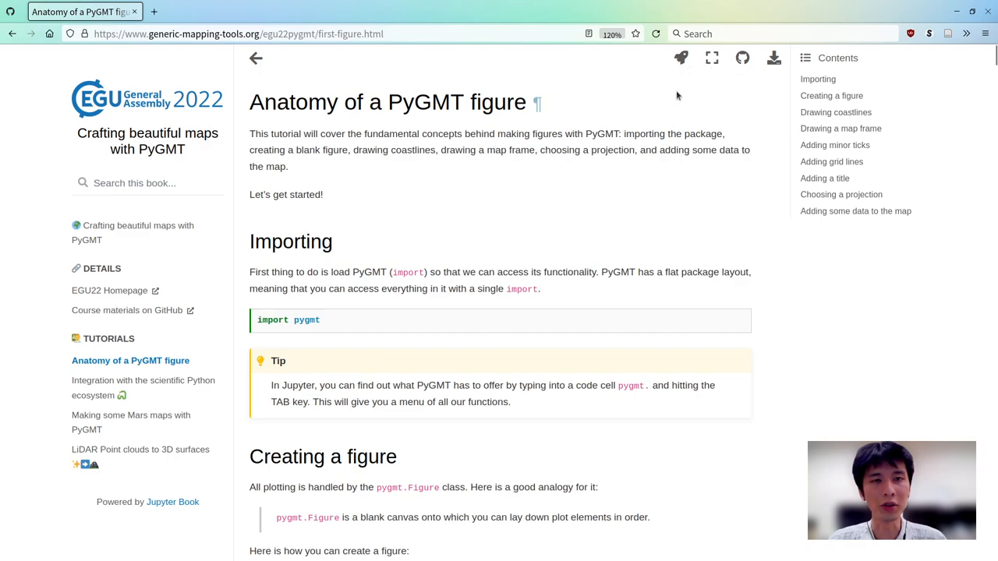
mouse_move(680, 58)
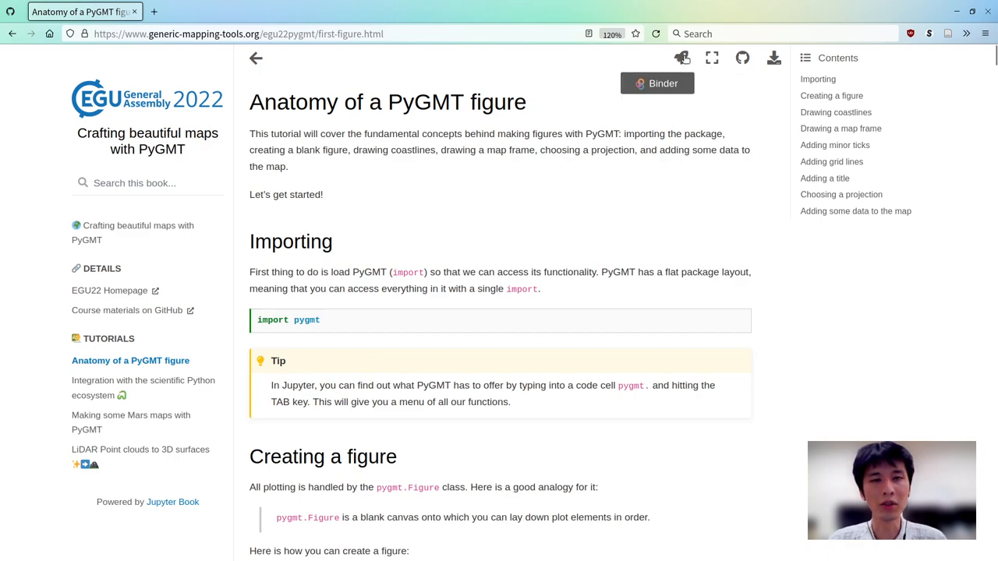
mouse_move(681, 57)
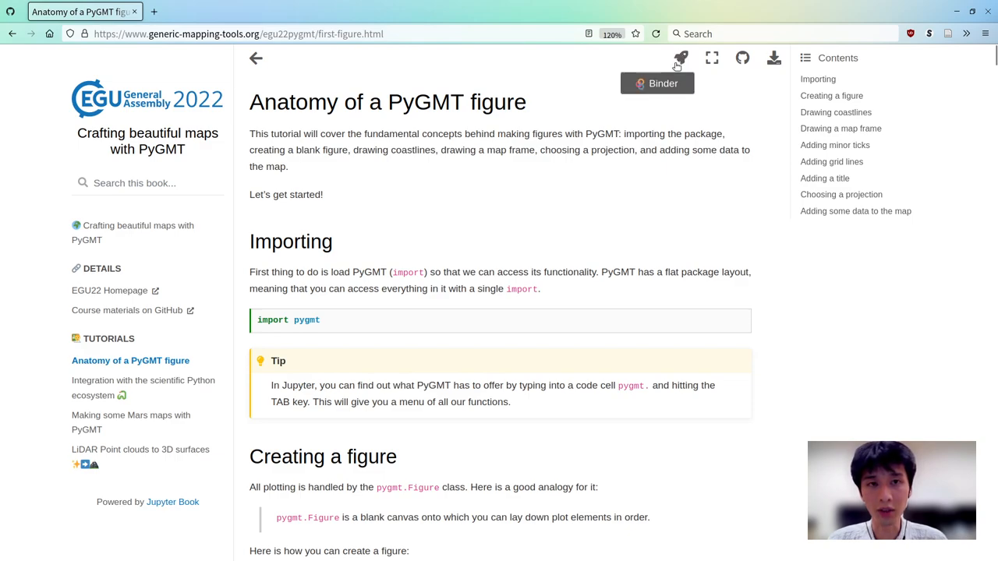
mouse_move(657, 83)
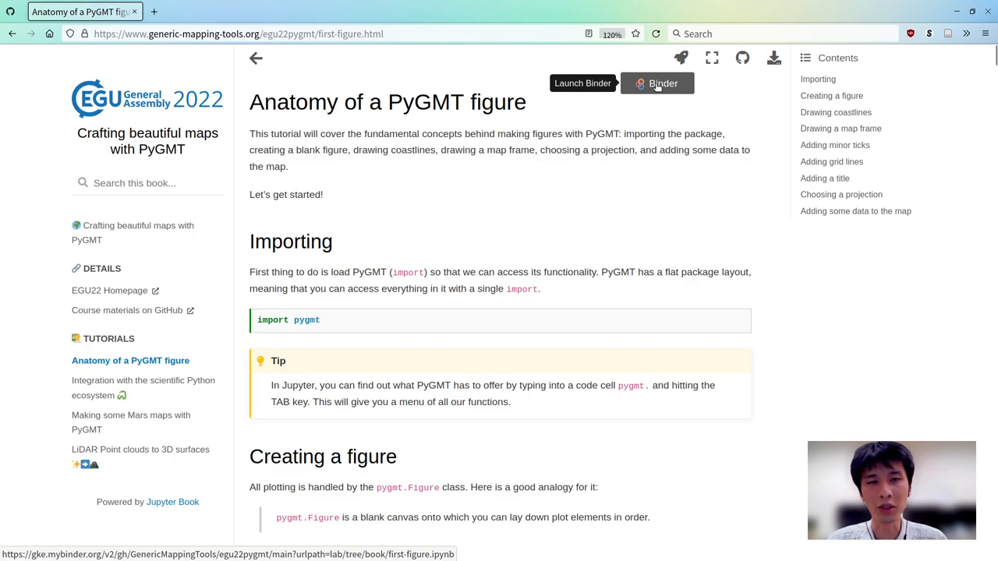
Launch the tutorial on Binder from the rocket menu and switch to the new JupyterLab tab
left_click(658, 83)
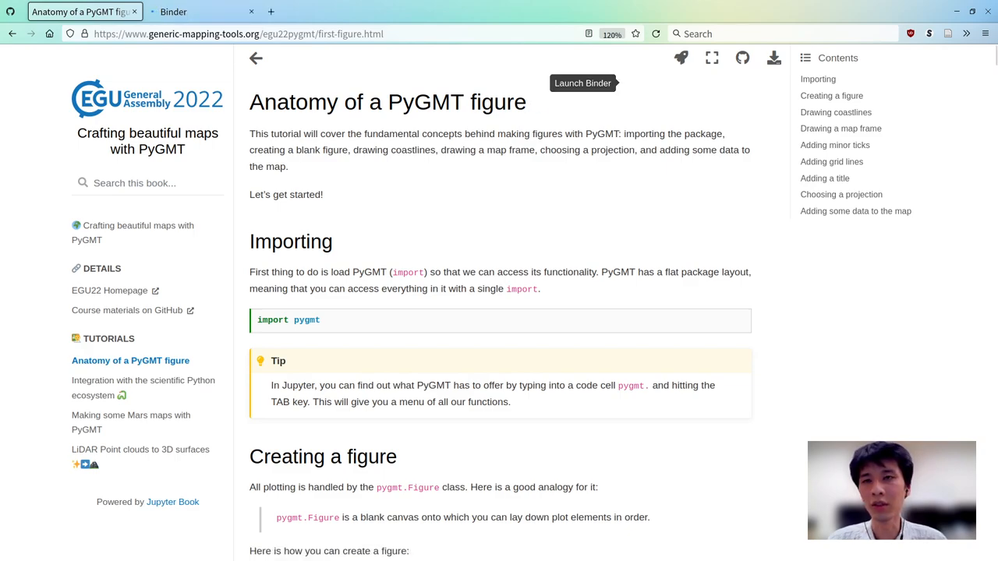
left_click(582, 83)
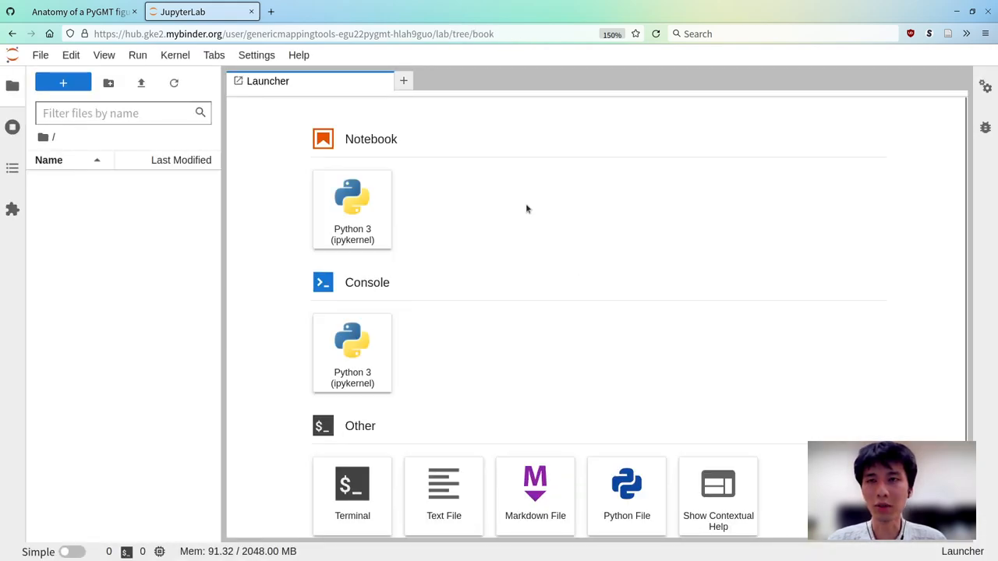
Open book/first-figure.ipynb and run its import pygmt cell
double_click(83, 238)
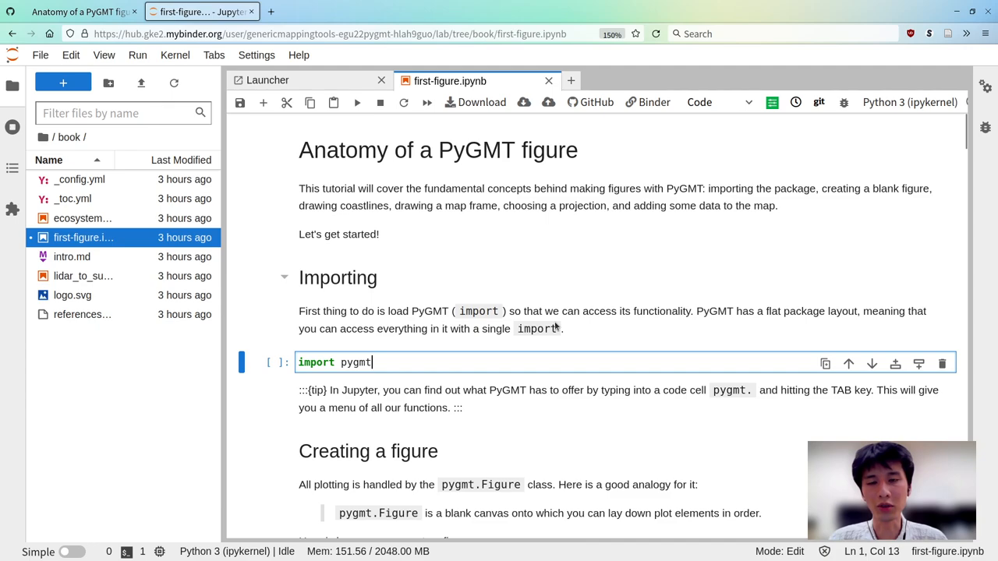
mouse_move(479, 337)
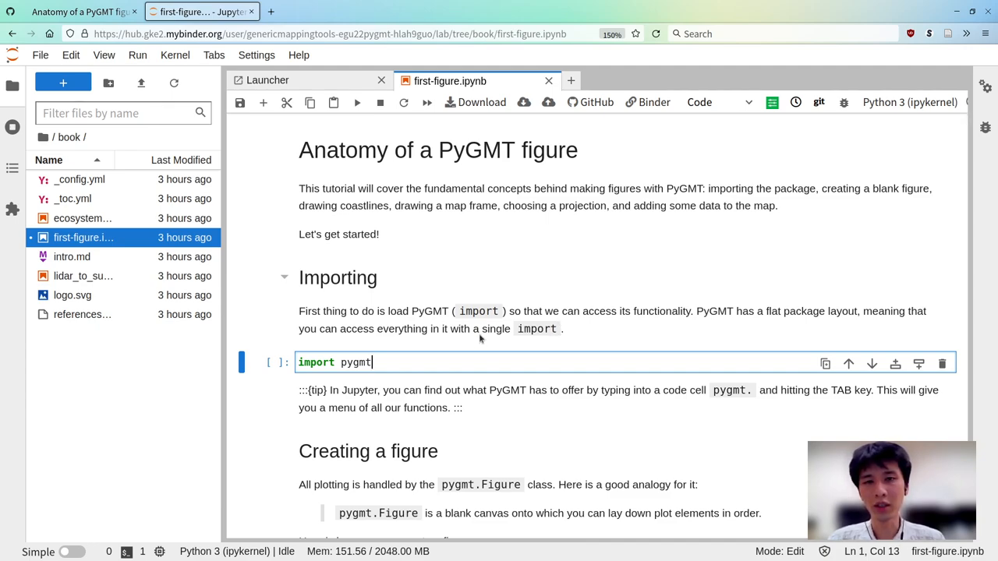
left_click(356, 102)
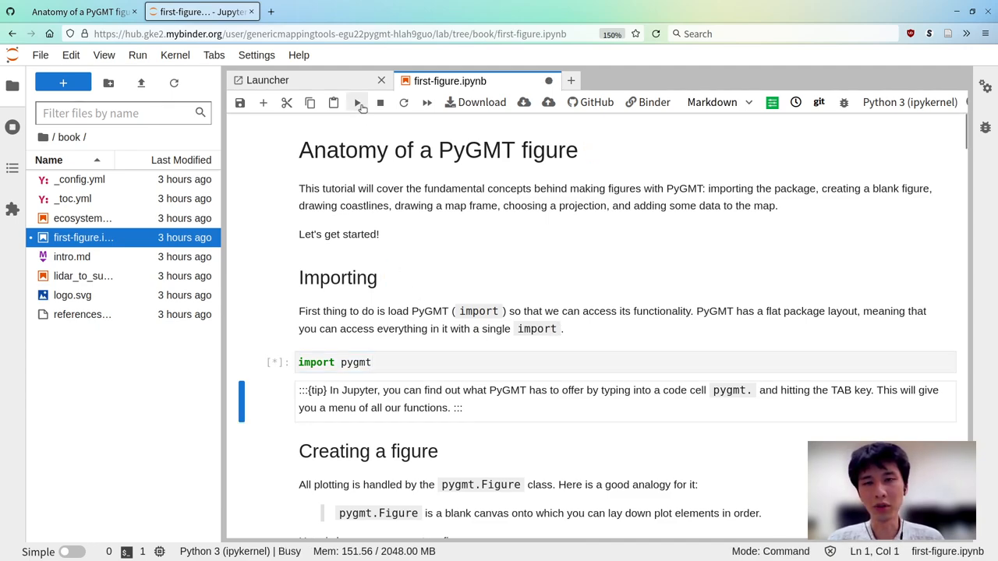
Run pygmt.show_versions() in a new cell, highlight the dependencies, then return to the website
left_click(357, 102)
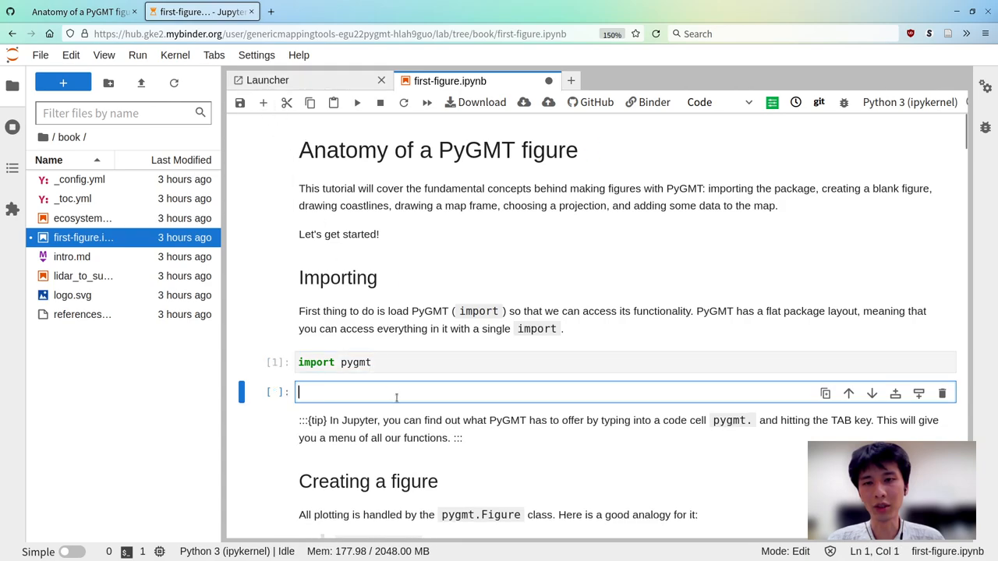
scroll("down", 3)
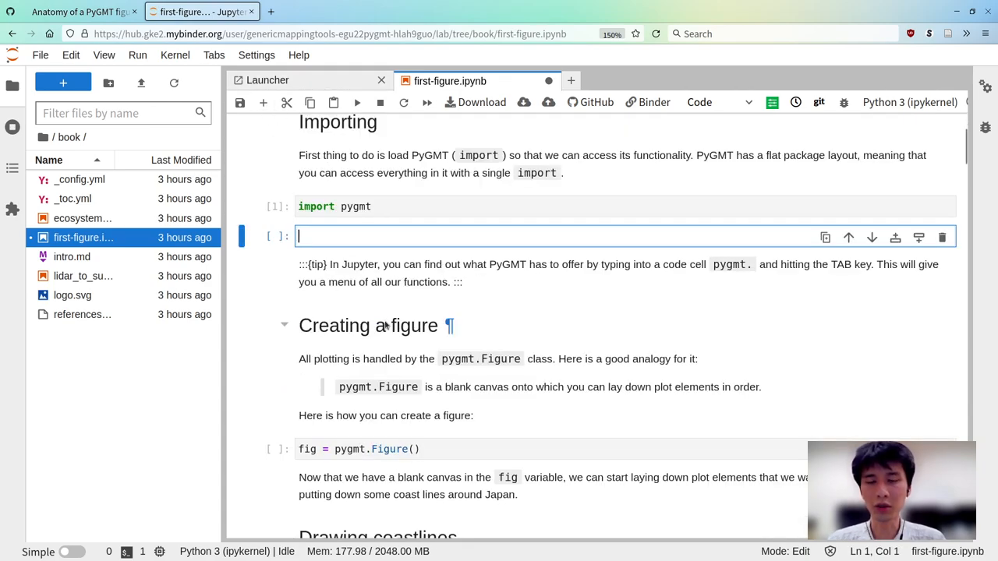
type("pygmt.")
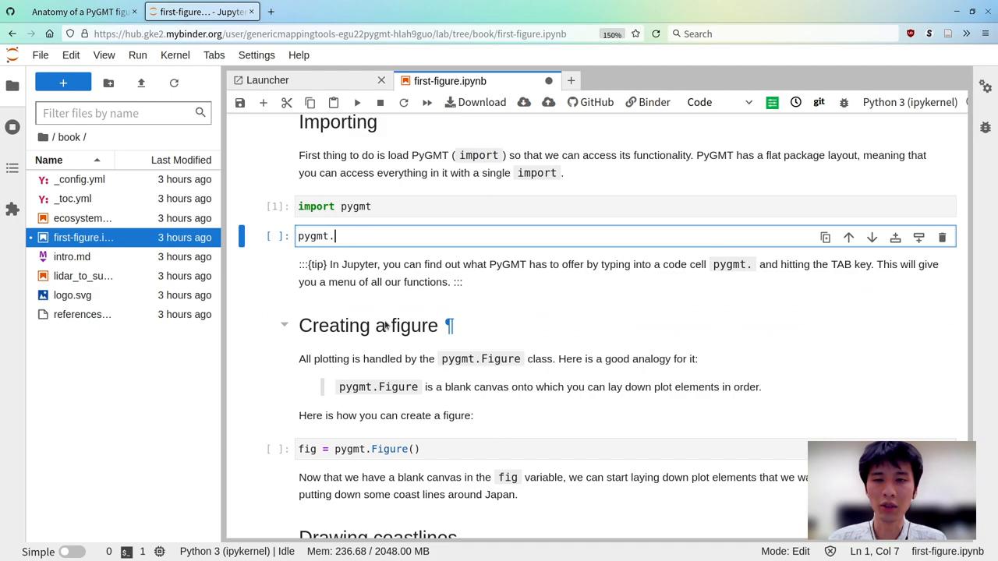
type("show_versions(")
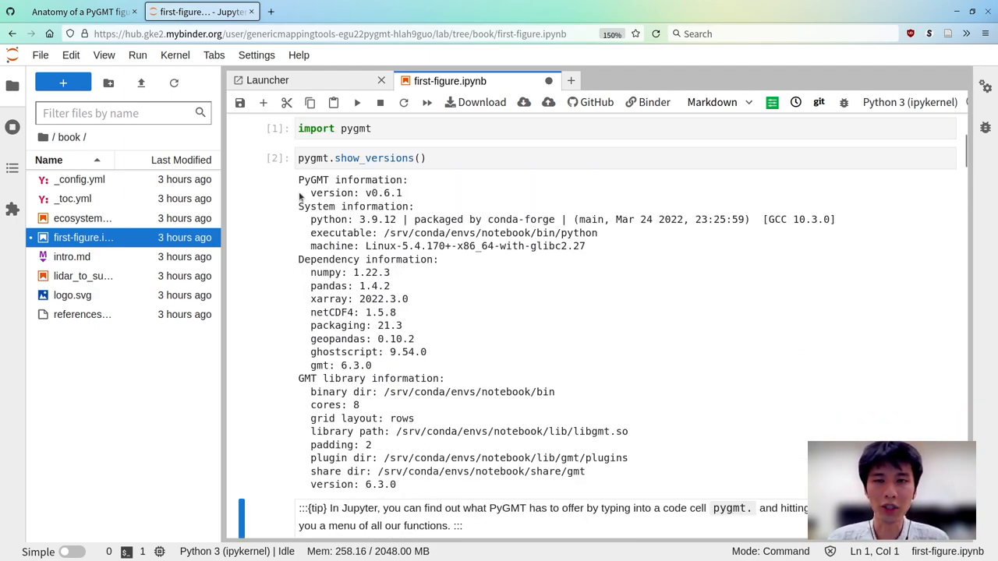
double_click(355, 193)
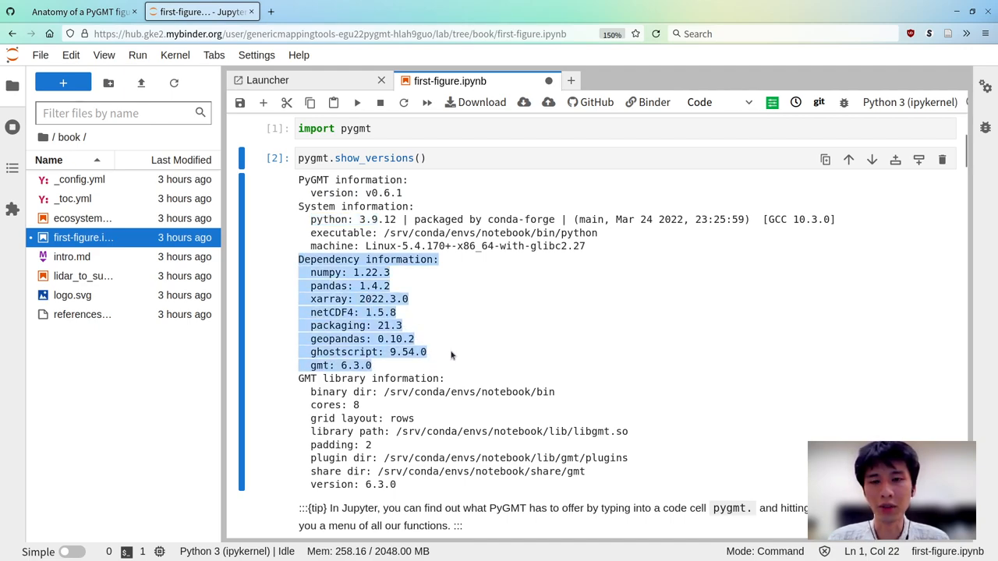
mouse_move(471, 319)
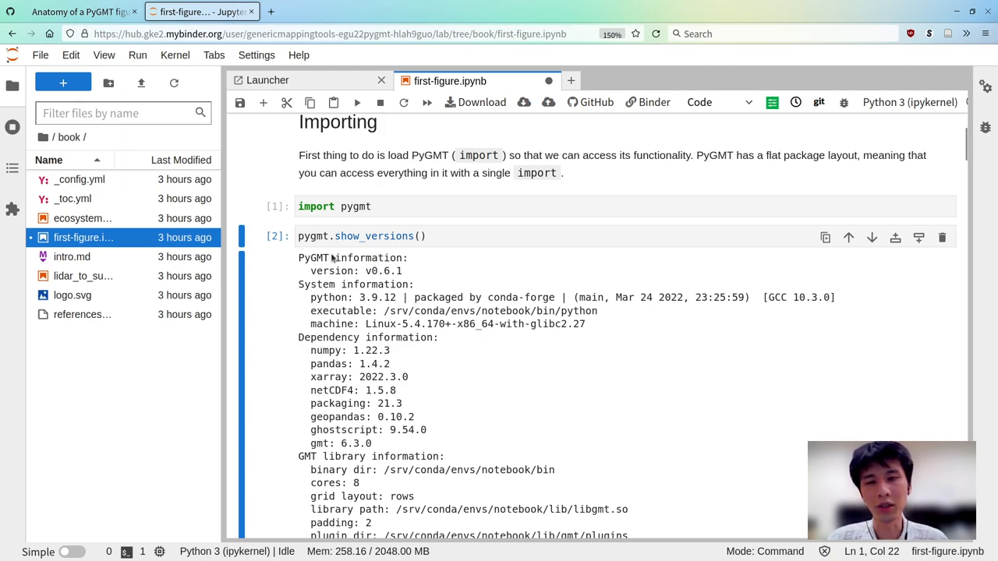
mouse_move(372, 392)
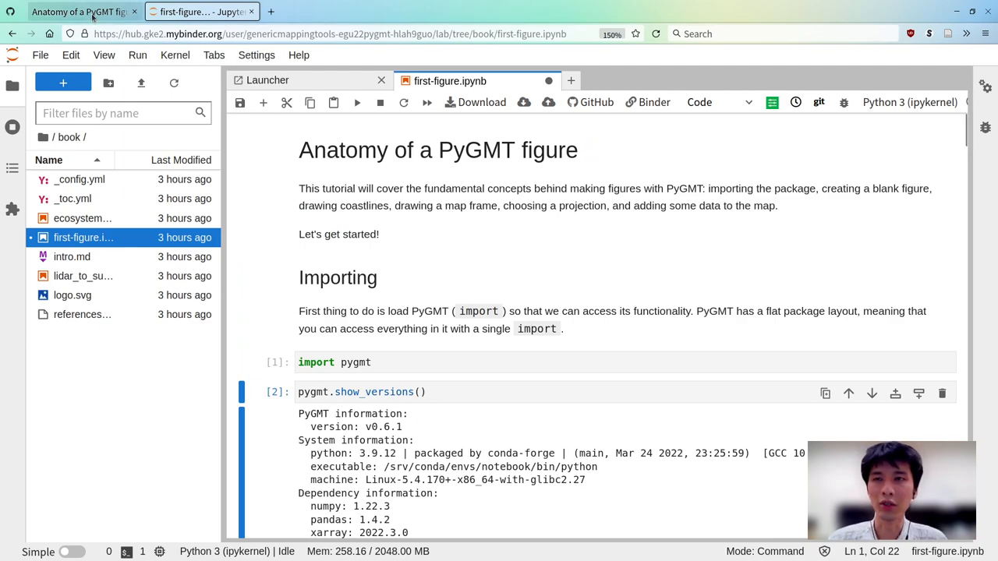
left_click(78, 11)
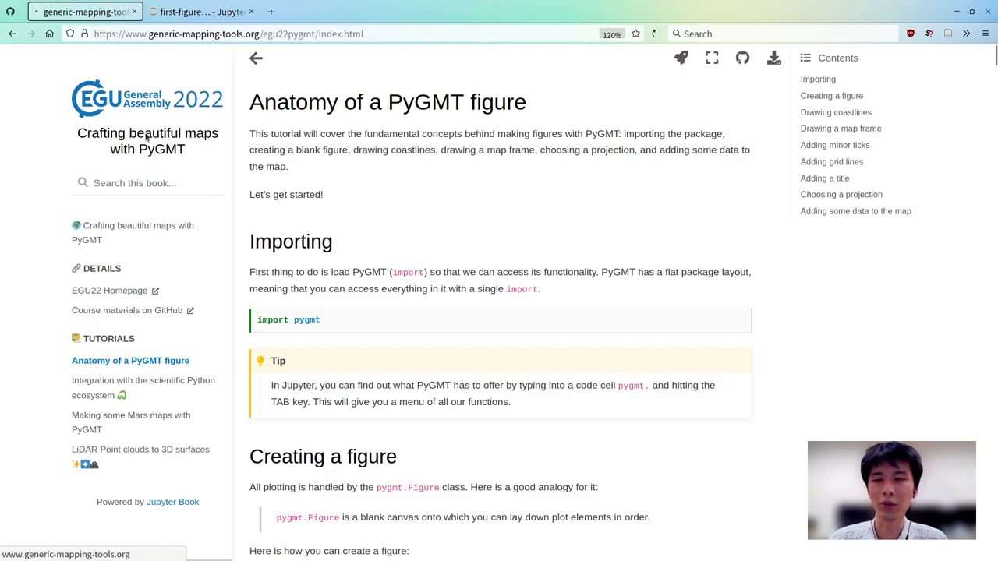
Open the homepage, jump to 'Running the notebooks locally', and hide the sidebar
left_click(255, 58)
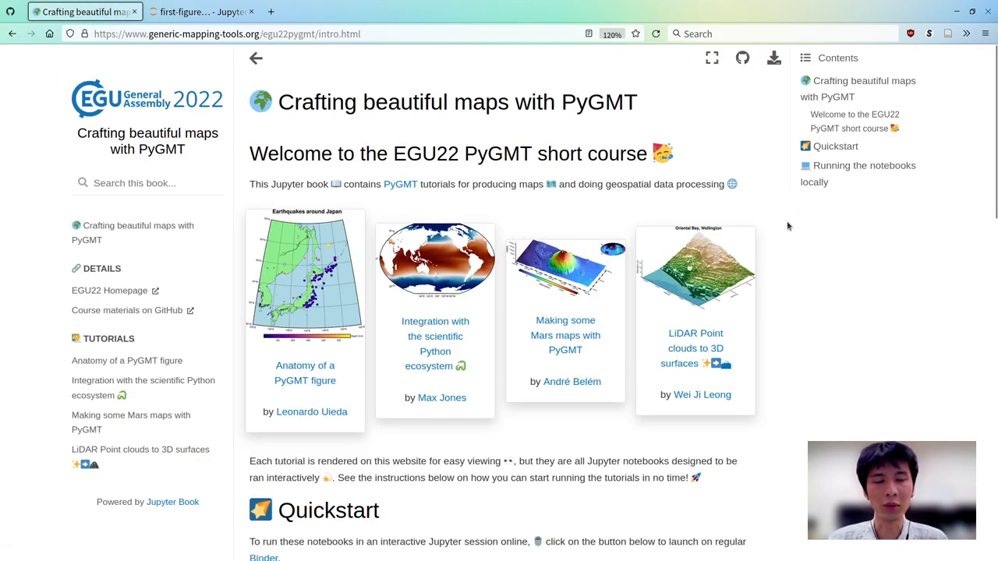
scroll("down", 3)
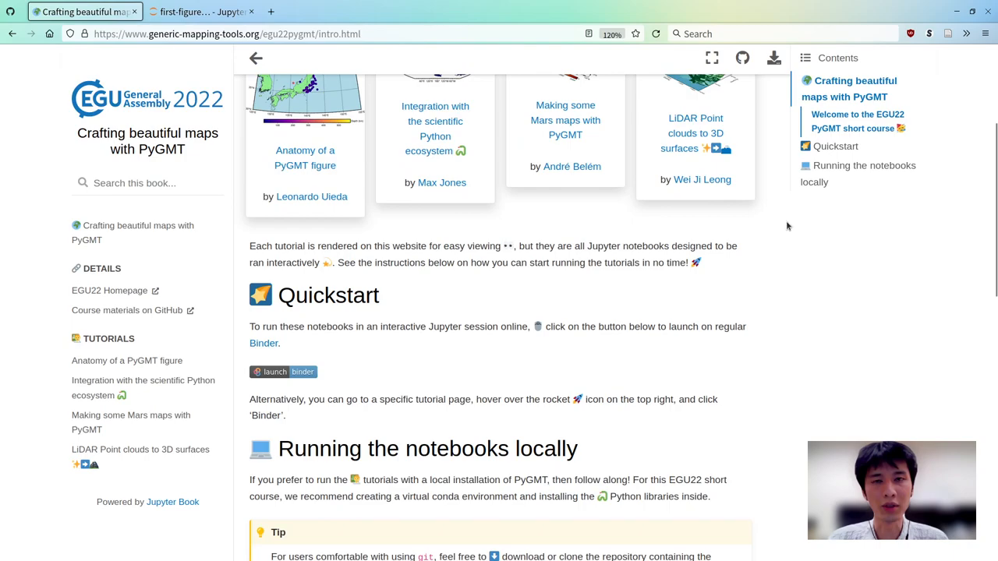
scroll("down", 3)
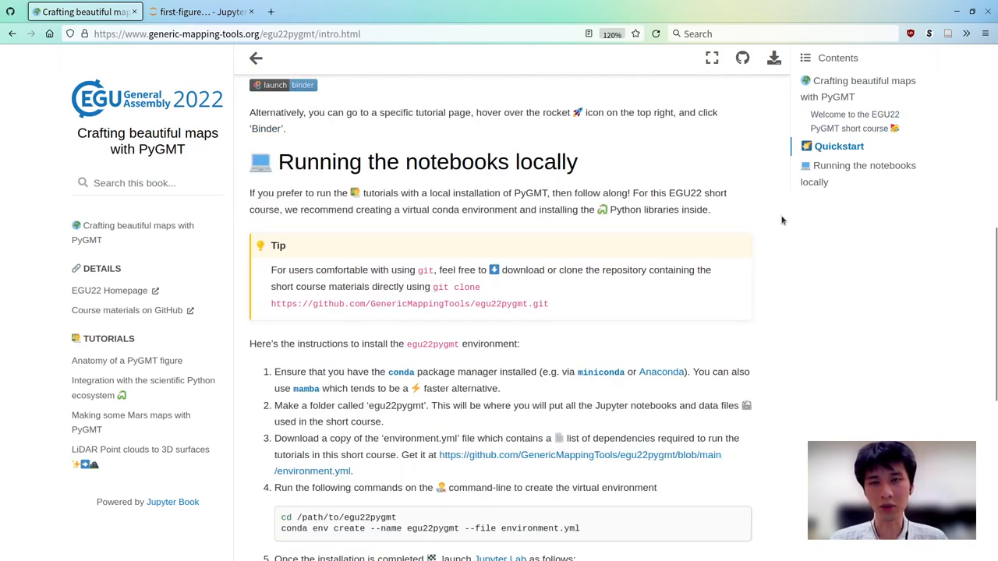
left_click(858, 173)
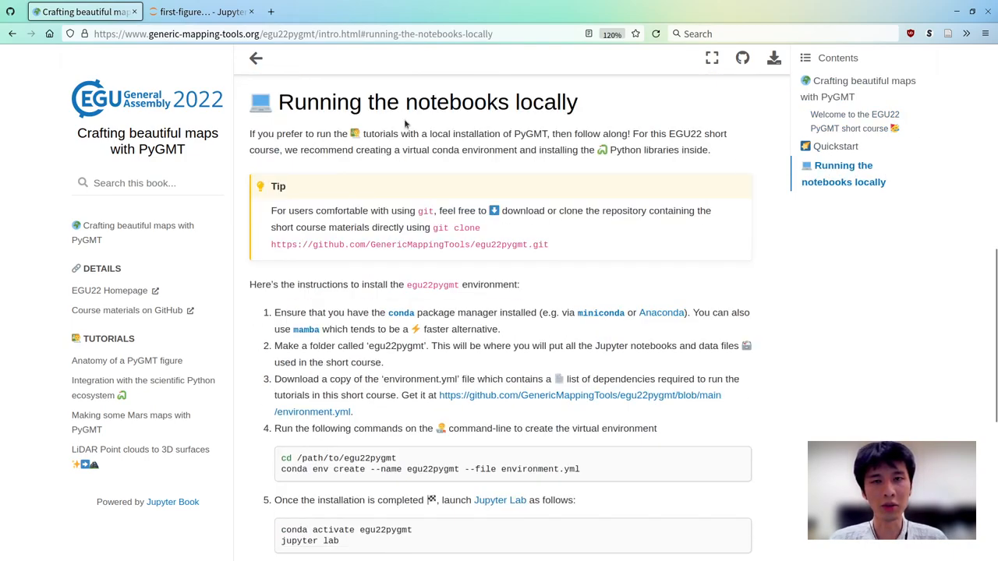
mouse_move(710, 58)
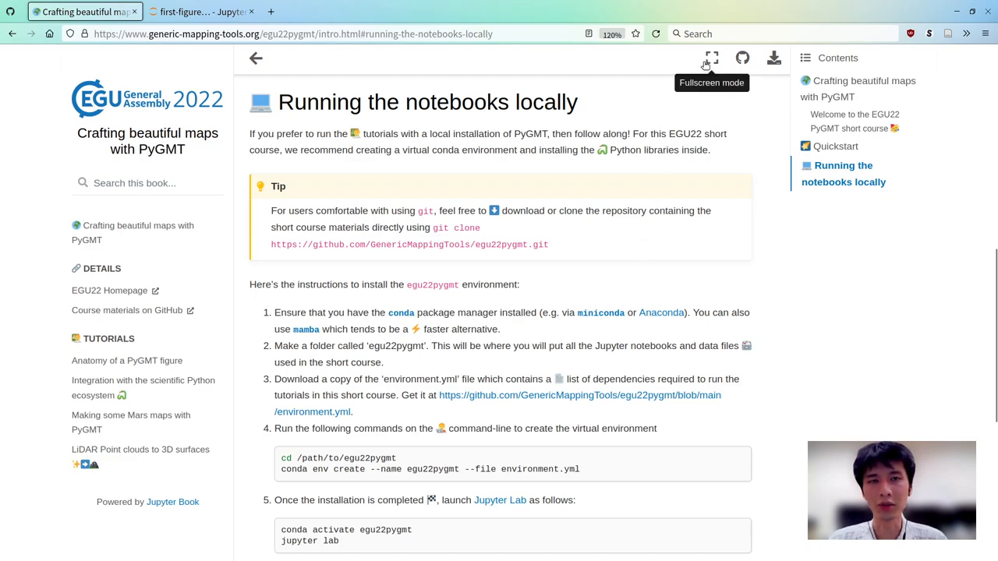
left_click(710, 58)
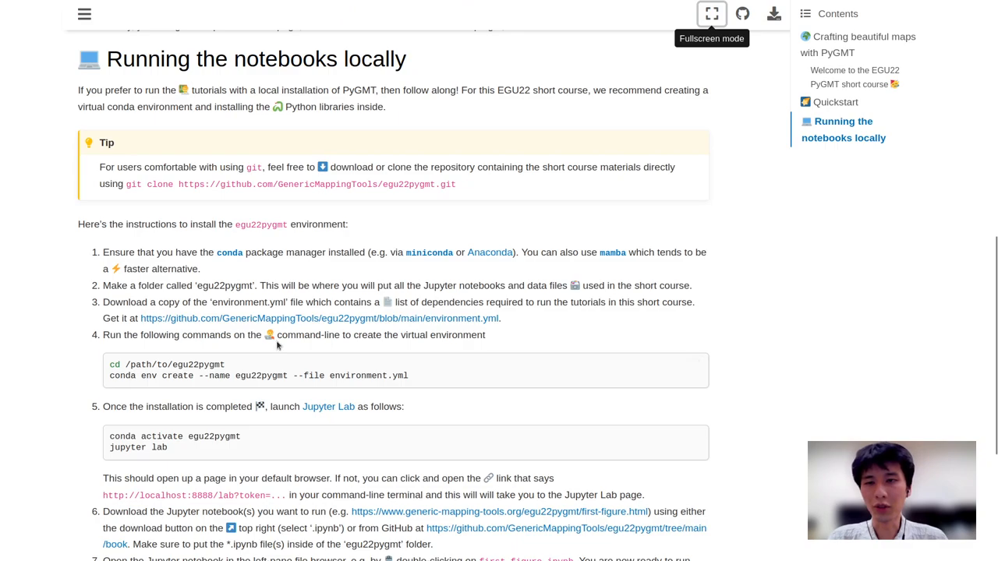
Scroll through the install steps, highlighting environment.yml and the conda env create command
scroll("down", 3)
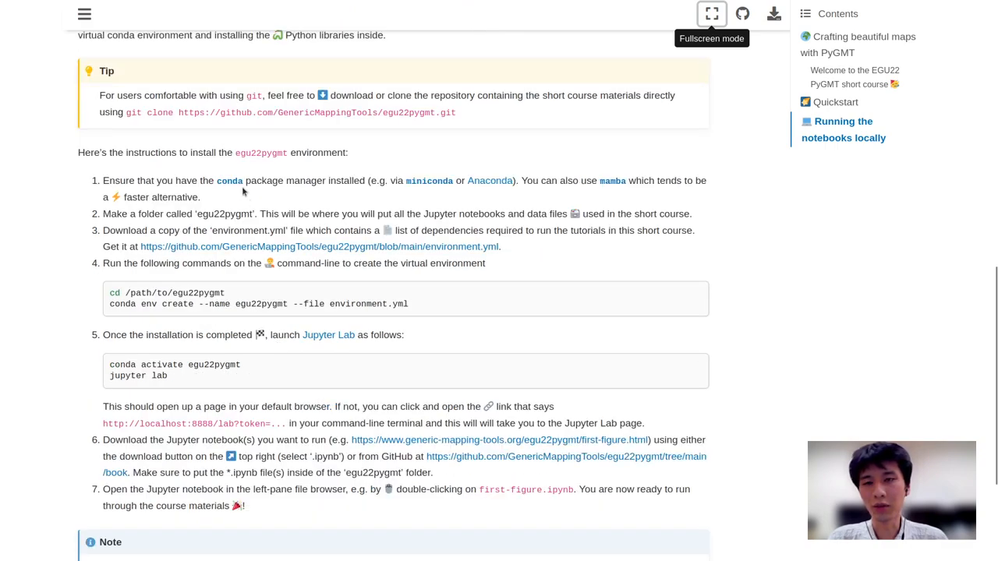
mouse_move(678, 194)
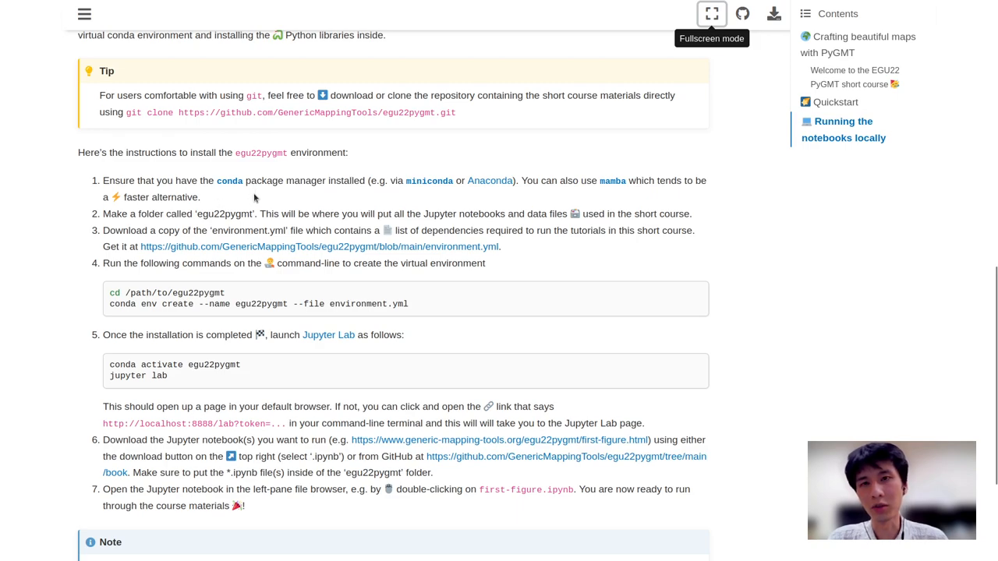
scroll("down", 3)
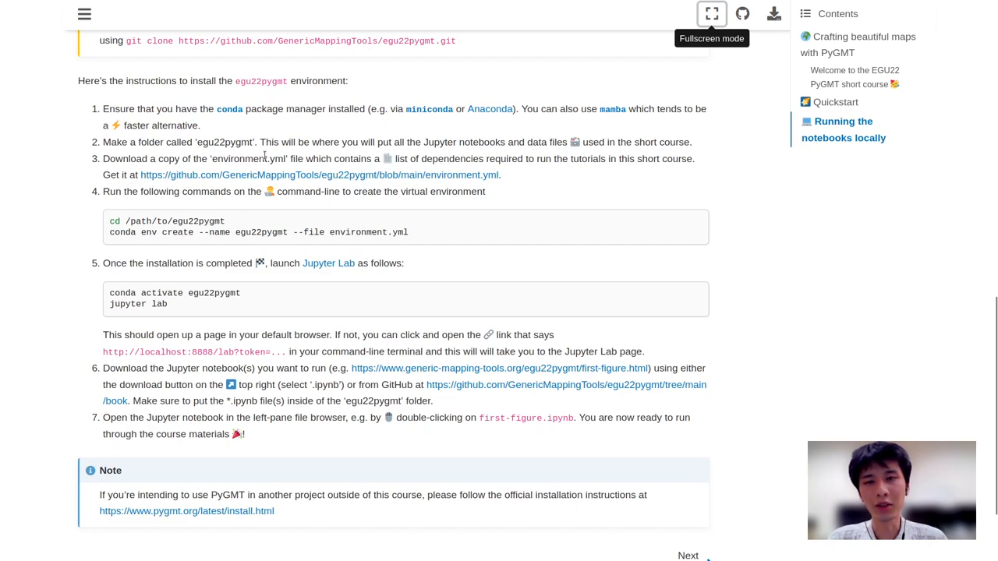
double_click(248, 159)
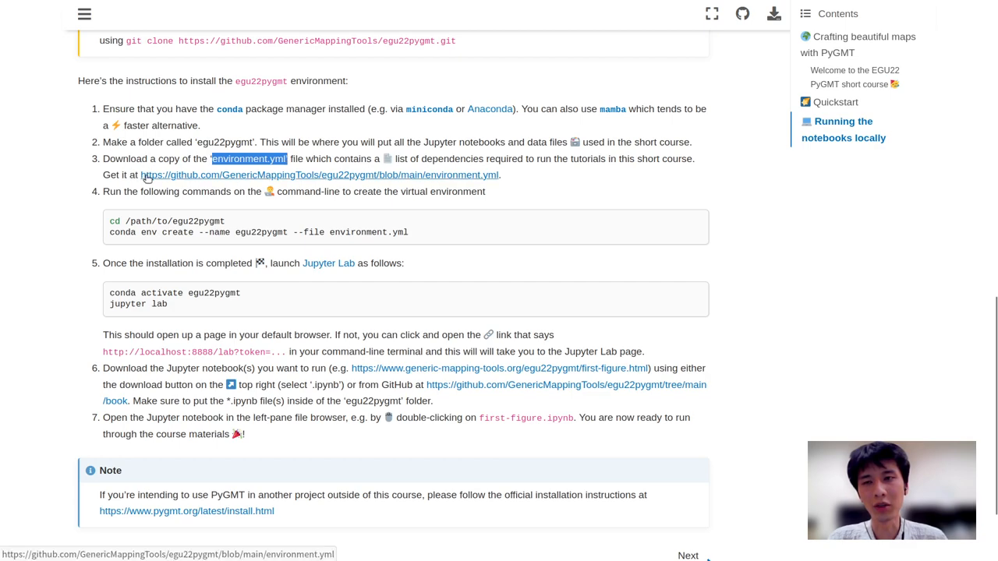
mouse_move(459, 171)
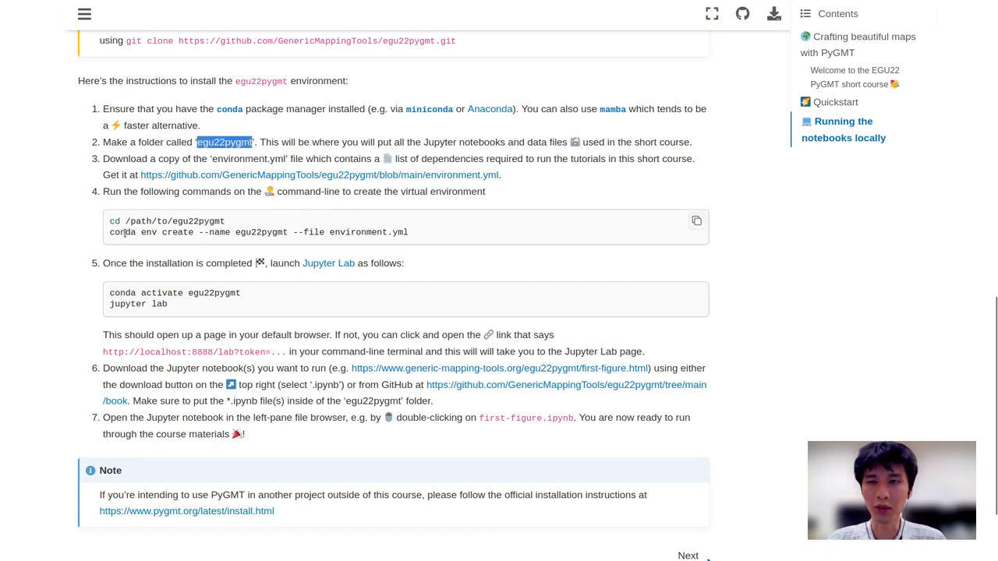
left_click_drag(110, 232, 407, 232)
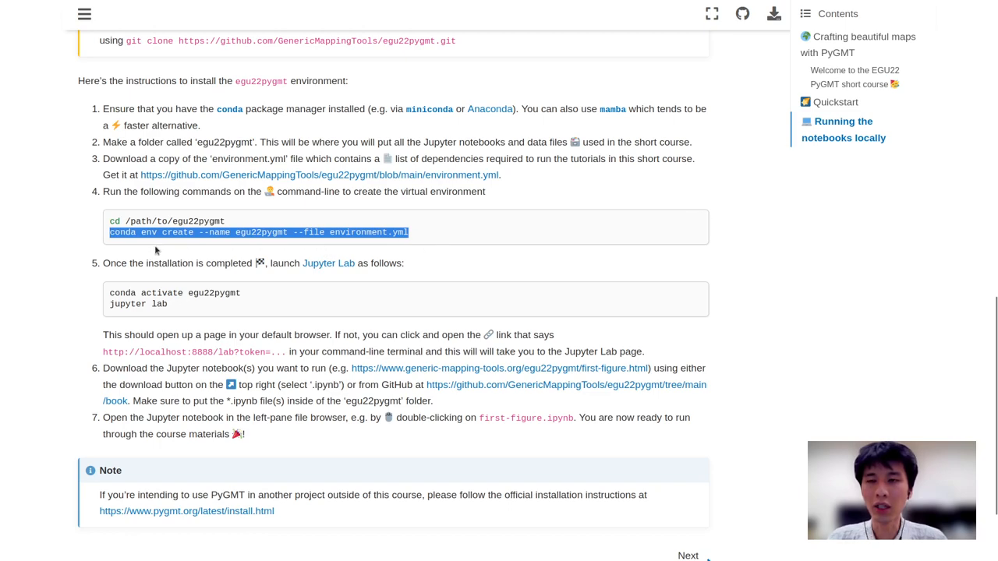
mouse_move(171, 245)
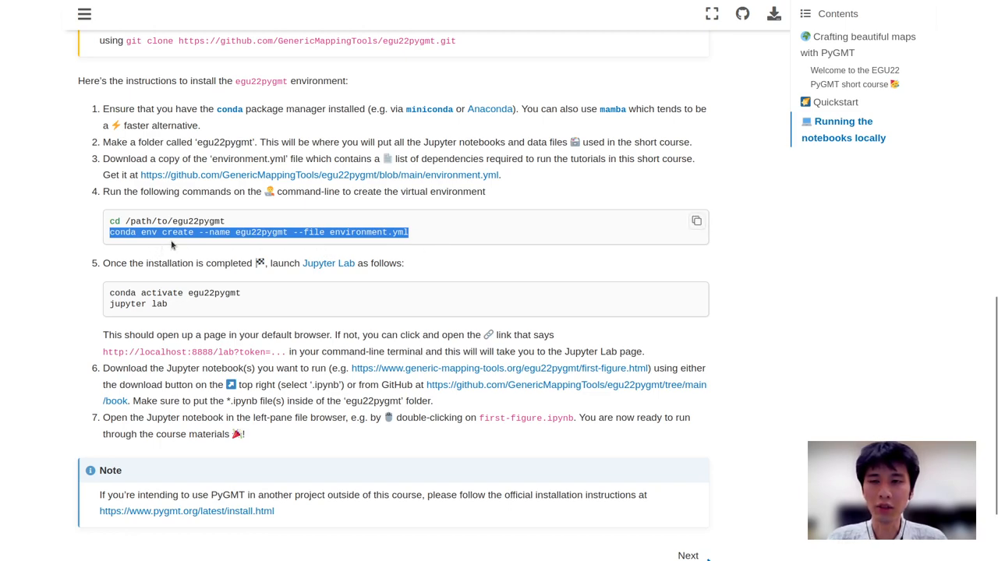
mouse_move(243, 243)
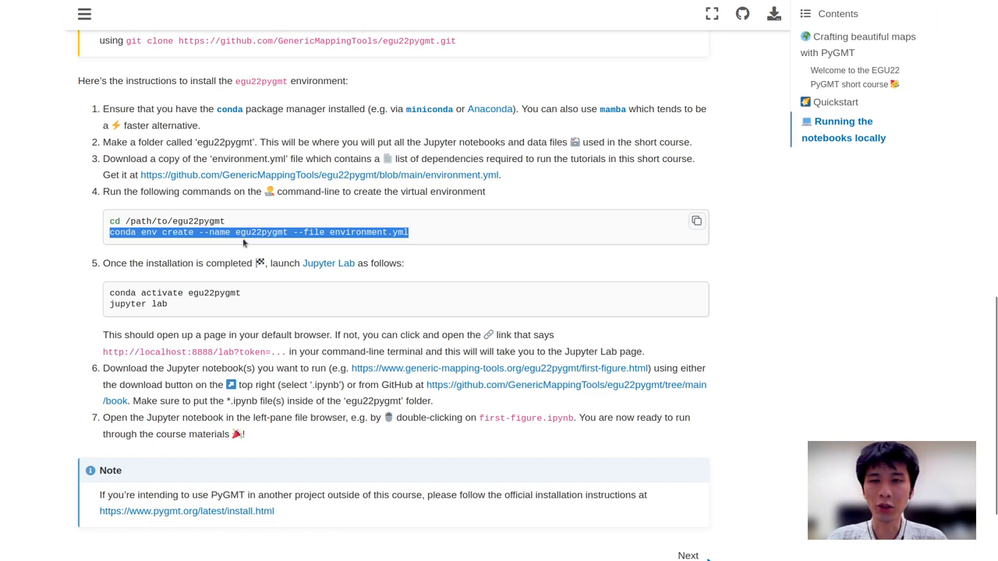
mouse_move(313, 243)
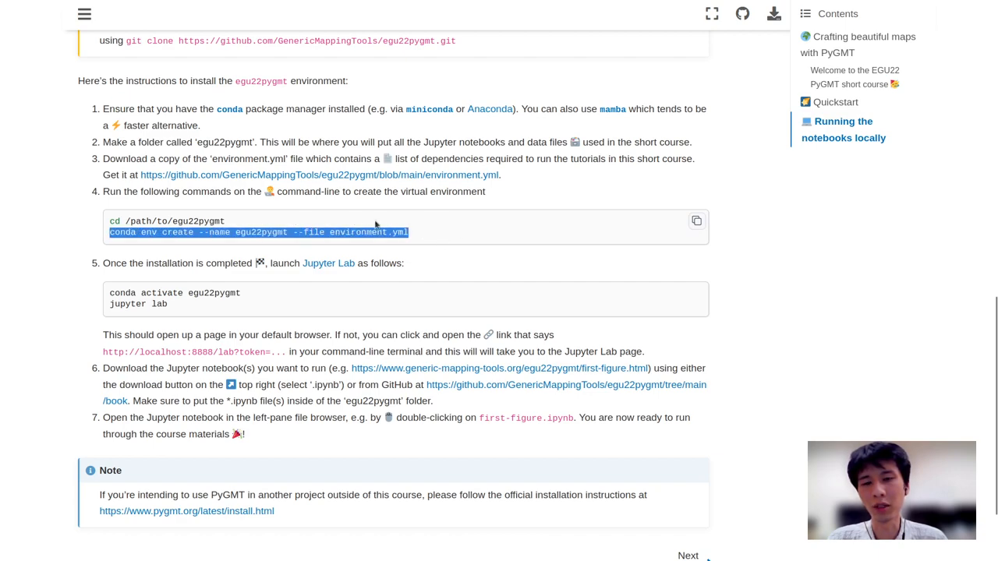
mouse_move(420, 246)
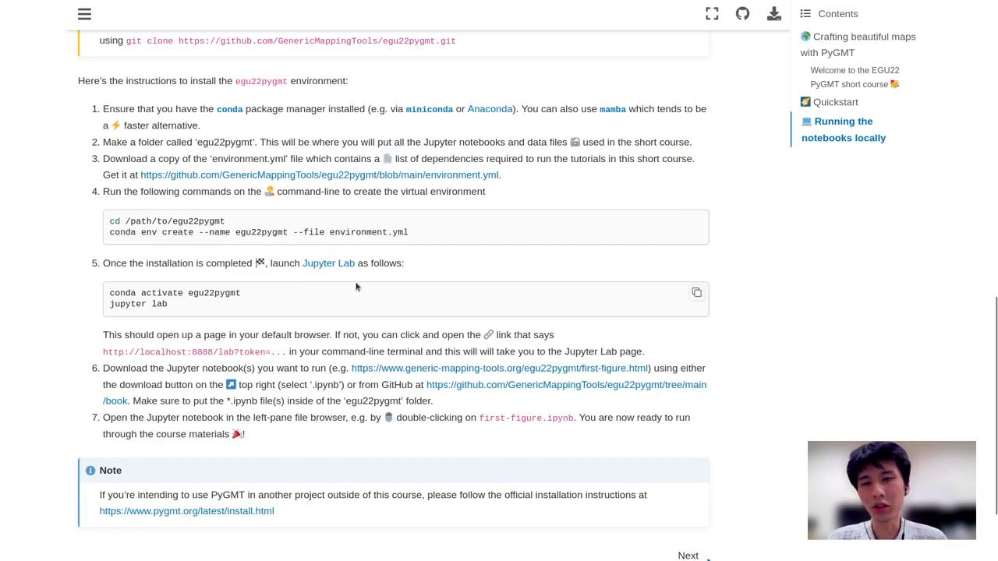
scroll("down", 3)
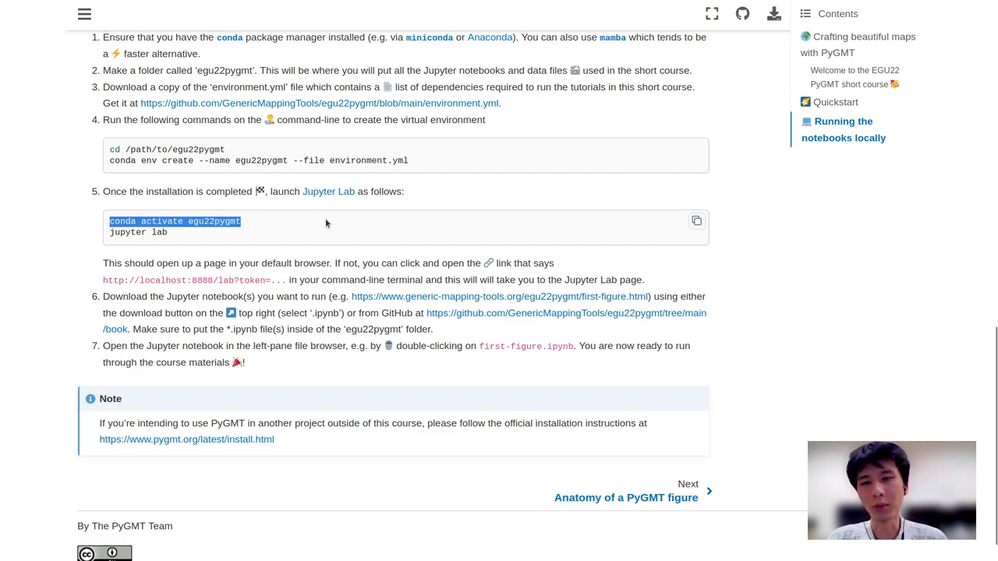
mouse_move(320, 238)
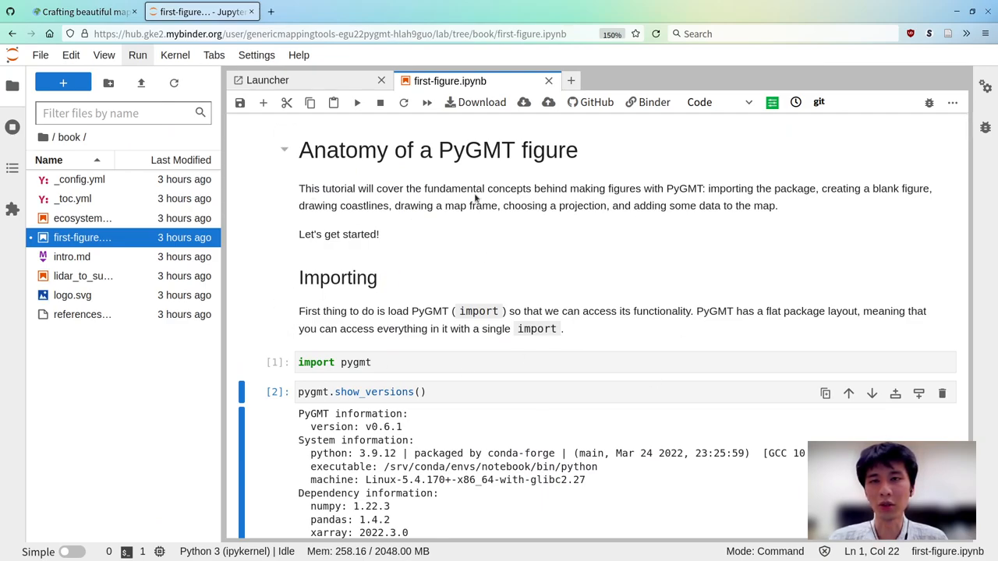
Go back to the 'Crafting beautiful maps with PyGMT' website tab showing the four tutorial cards
left_click(74, 11)
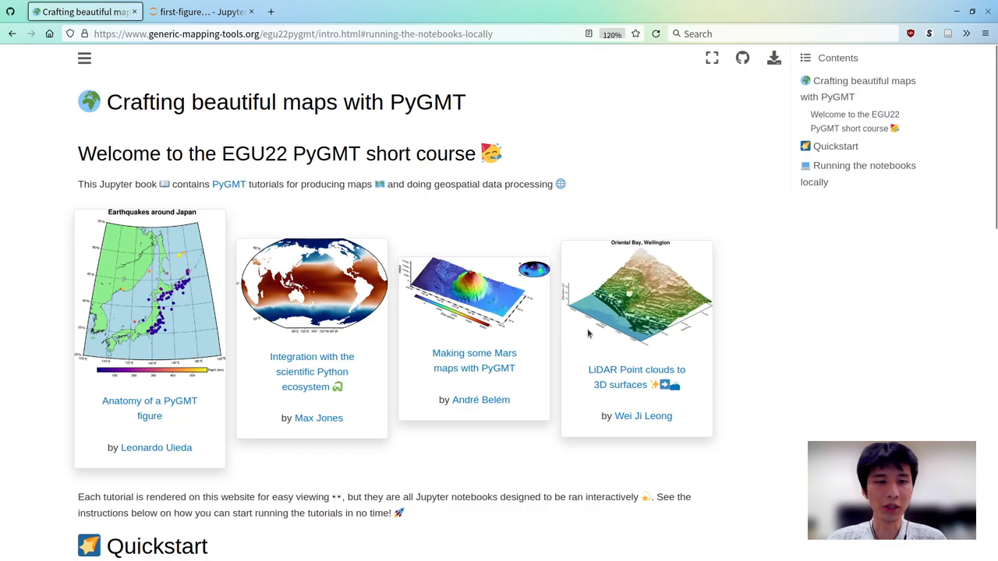
mouse_move(782, 335)
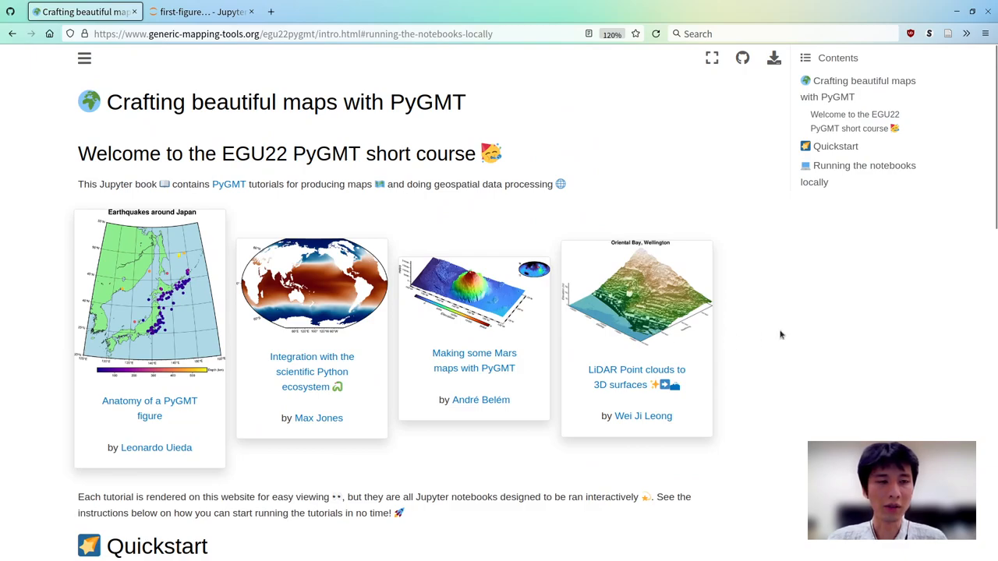